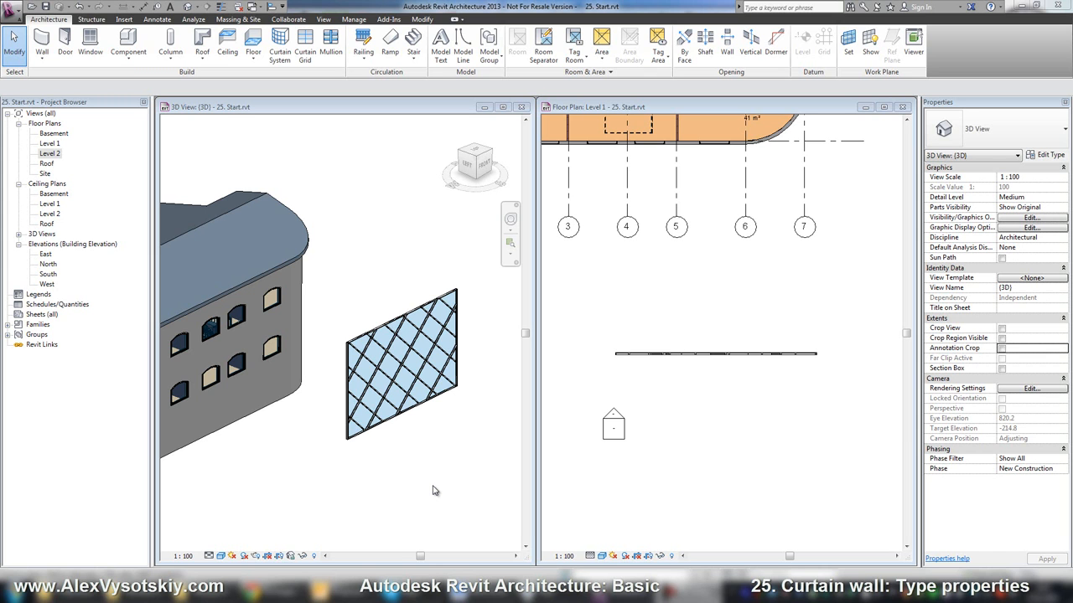
pyautogui.moveTo(422, 447)
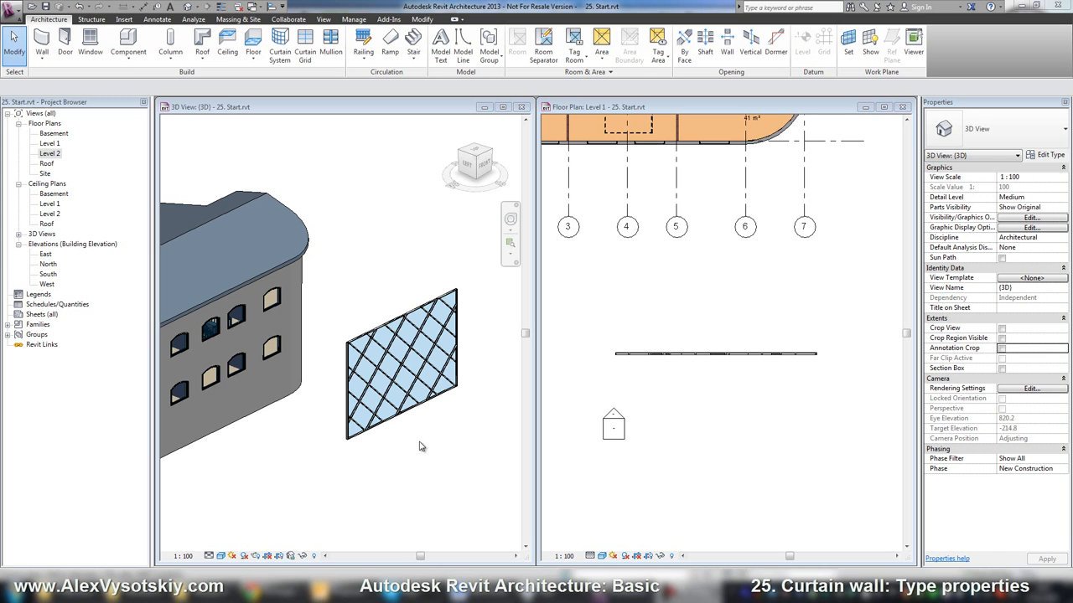
# Step: Delete the freestanding diagonal-grid curtain wall beside the building
pyautogui.click(403, 352)
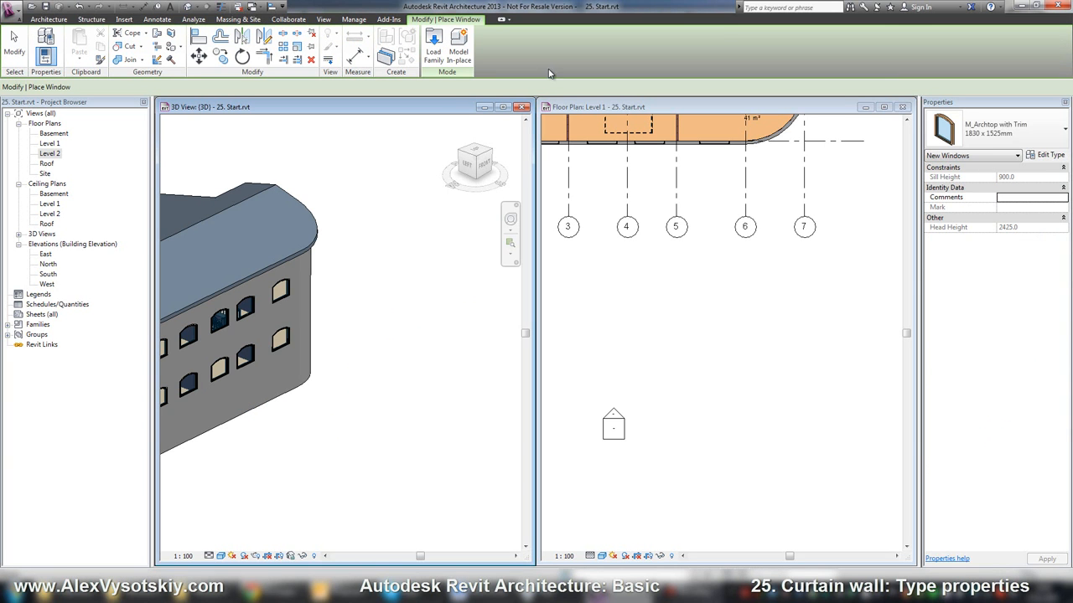
# Step: Stop placing windows and draw a 12900 mm plain curtain wall in Level 1
pyautogui.click(49, 20)
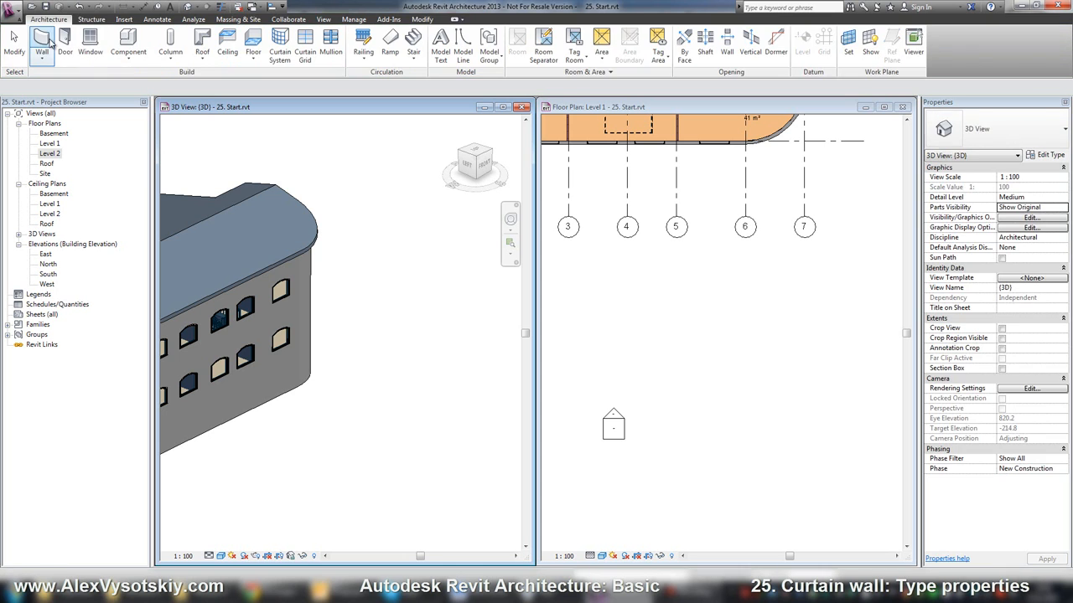
pyautogui.click(42, 44)
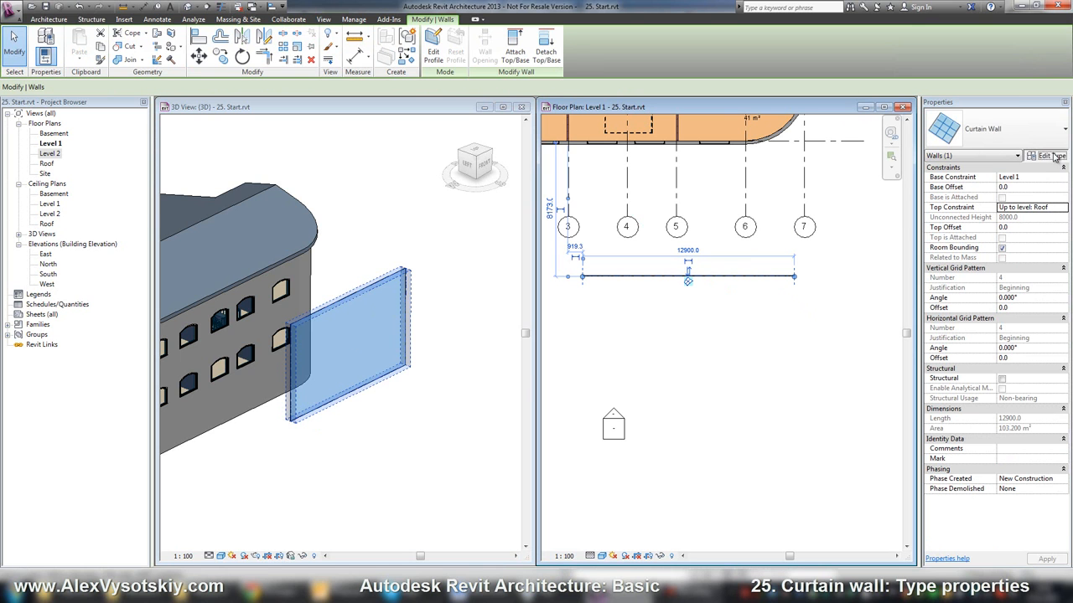
# Step: Duplicate the basic curtain wall type under the name 'TEST'
pyautogui.click(1049, 155)
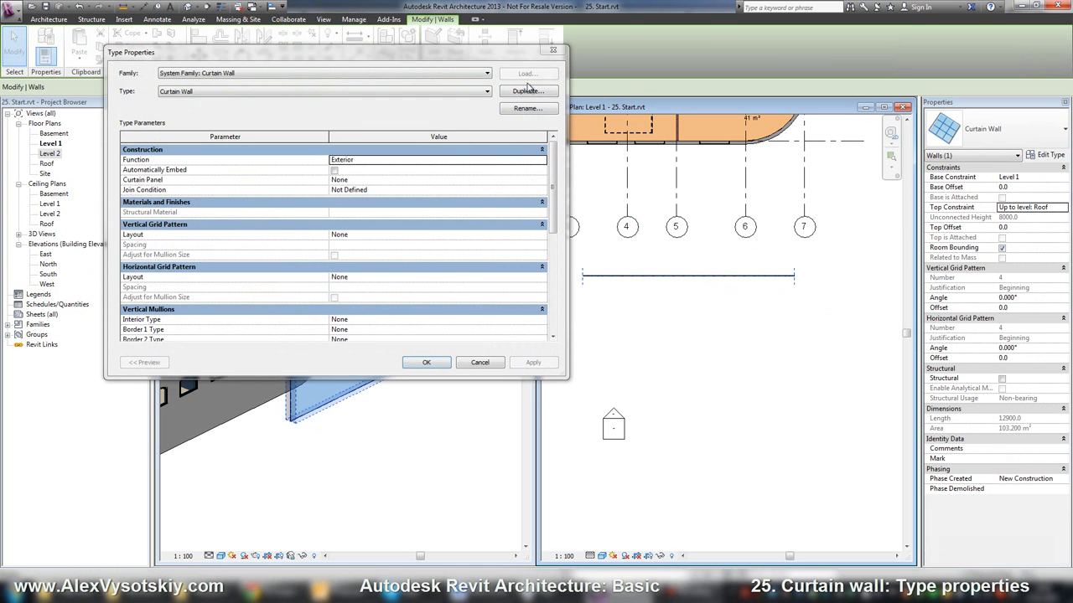
pyautogui.click(527, 90)
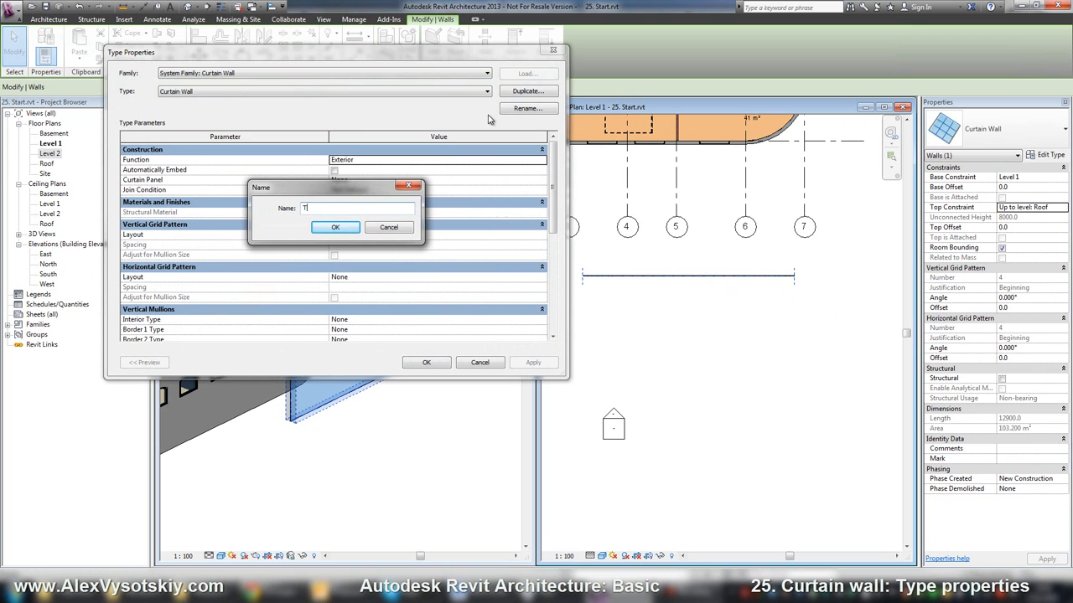
pyautogui.write('EST')
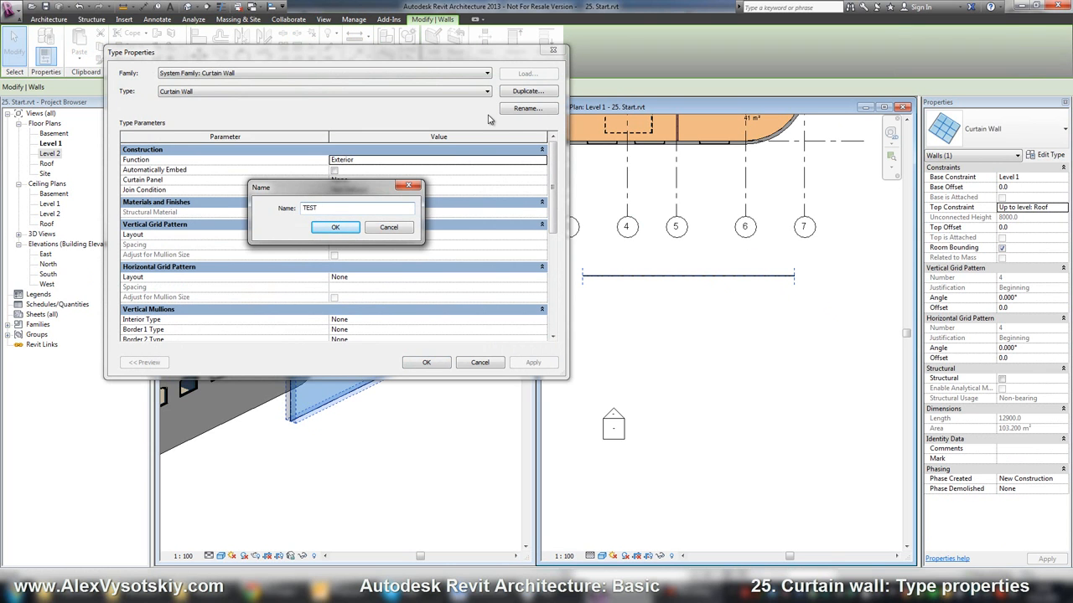
pyautogui.click(335, 227)
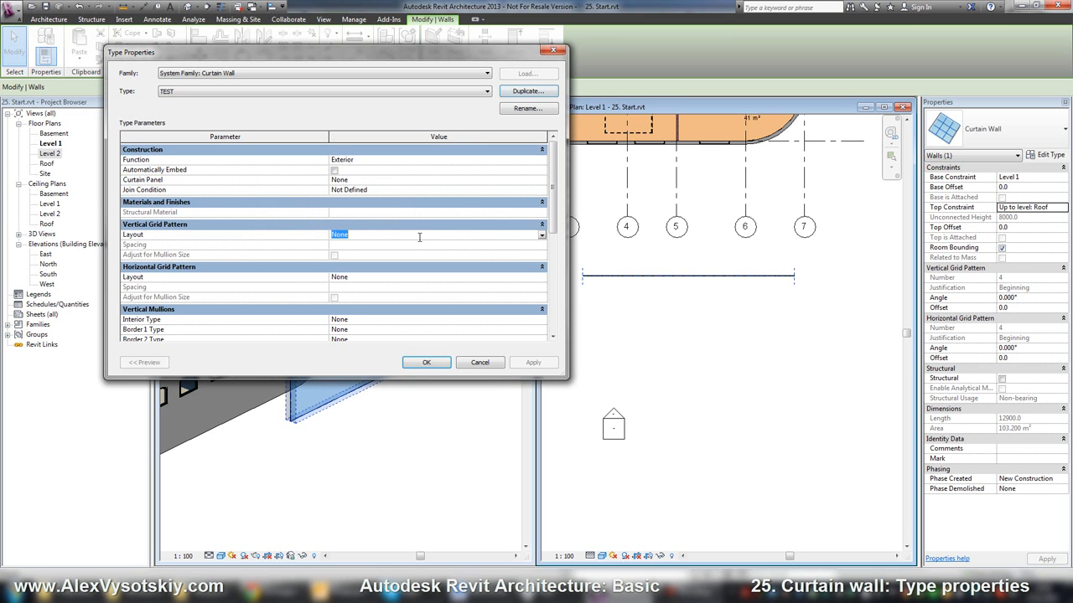
# Step: Set Fixed Distance grid layouts, 2000 mm vertical and 1000 mm horizontal spacing
pyautogui.click(541, 235)
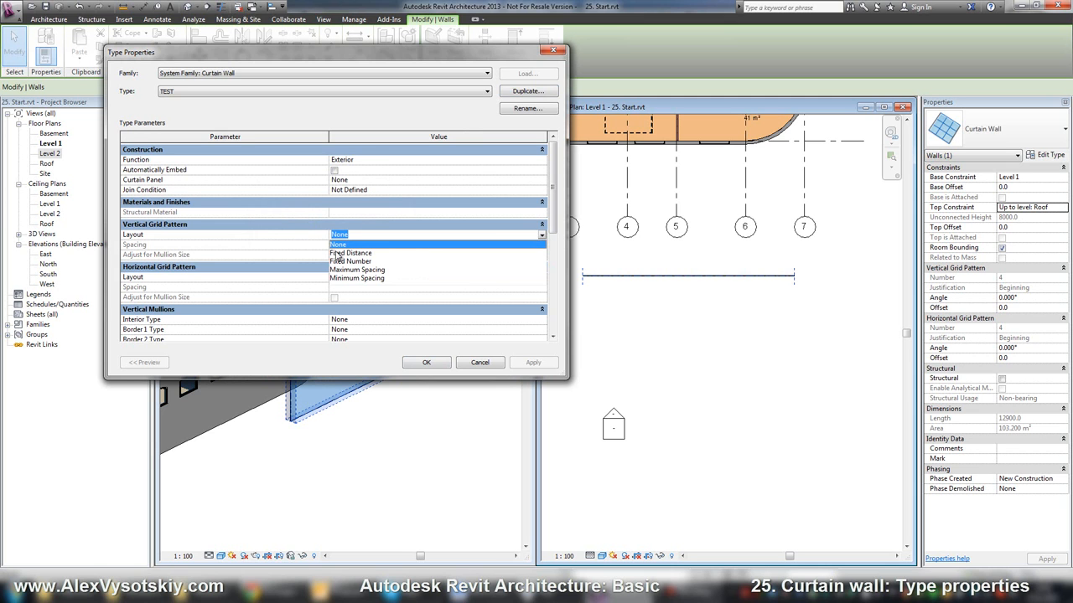
pyautogui.moveTo(374, 268)
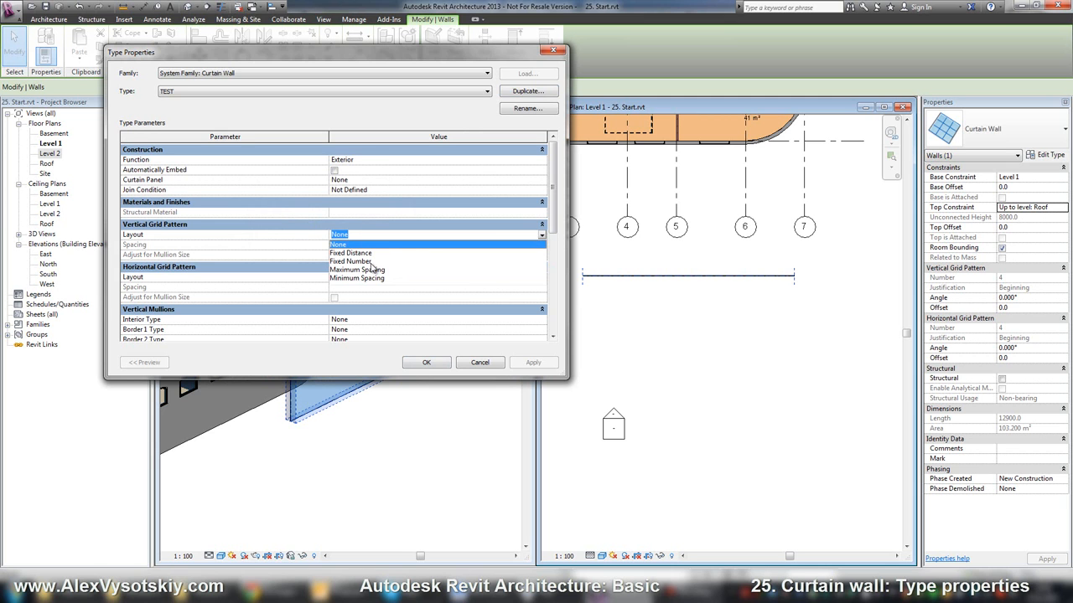
pyautogui.click(351, 253)
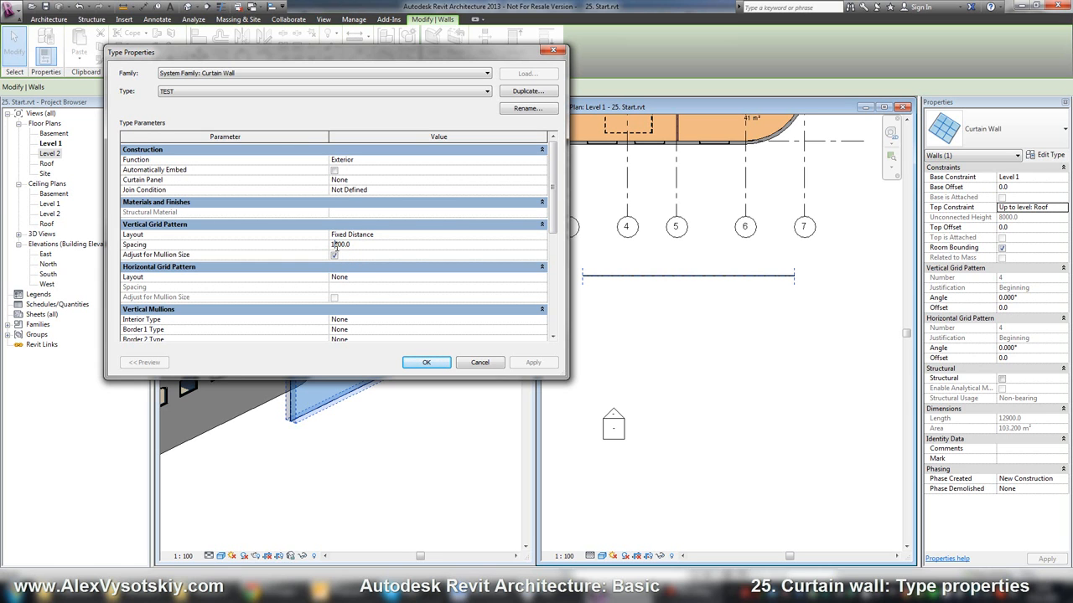
pyautogui.click(341, 244)
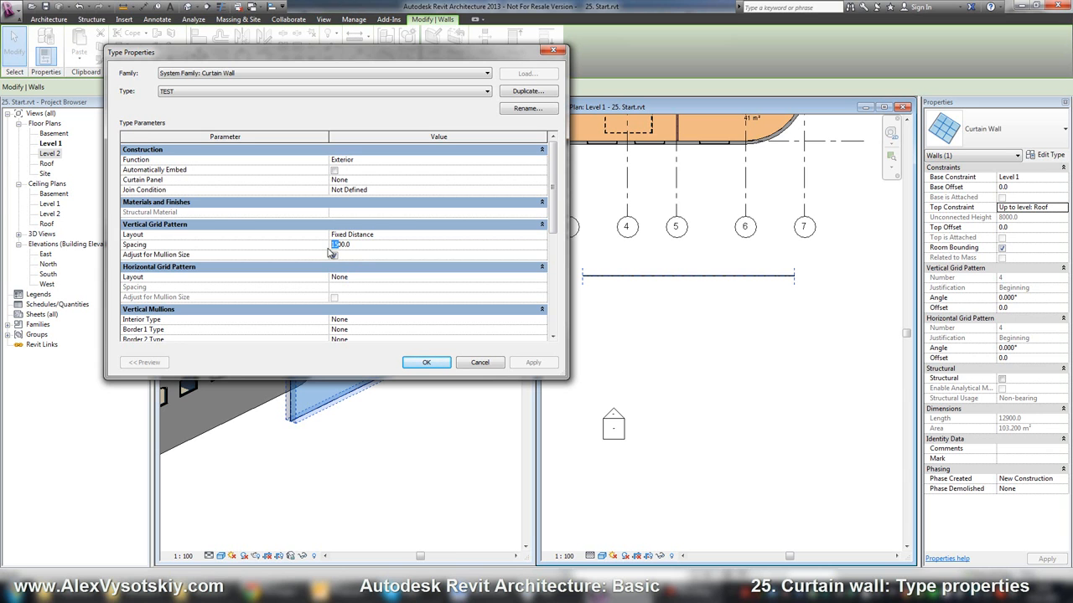
pyautogui.write('2000.0')
pyautogui.click(438, 286)
pyautogui.write('1000')
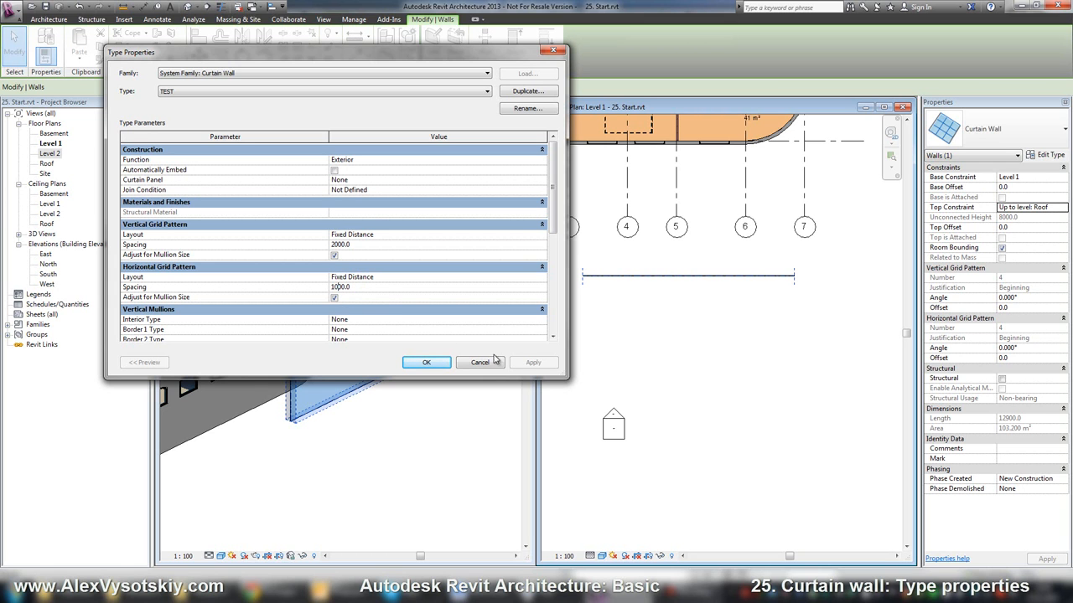
pyautogui.click(425, 362)
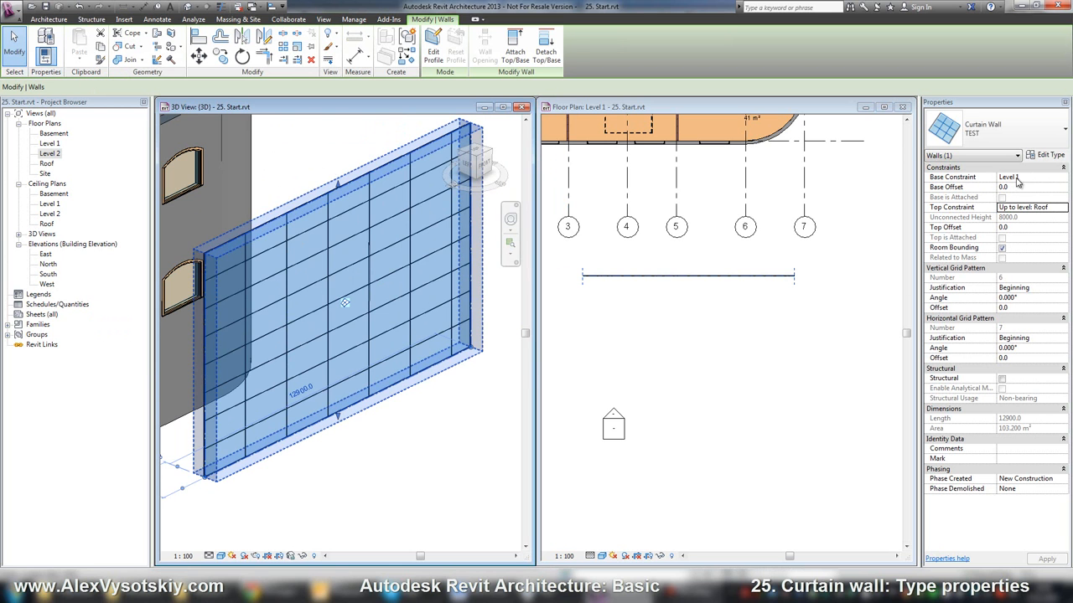
# Step: Assign Rectangular Mullion : 30mm Square to Border 1 and Border 2 in both directions
pyautogui.click(1049, 155)
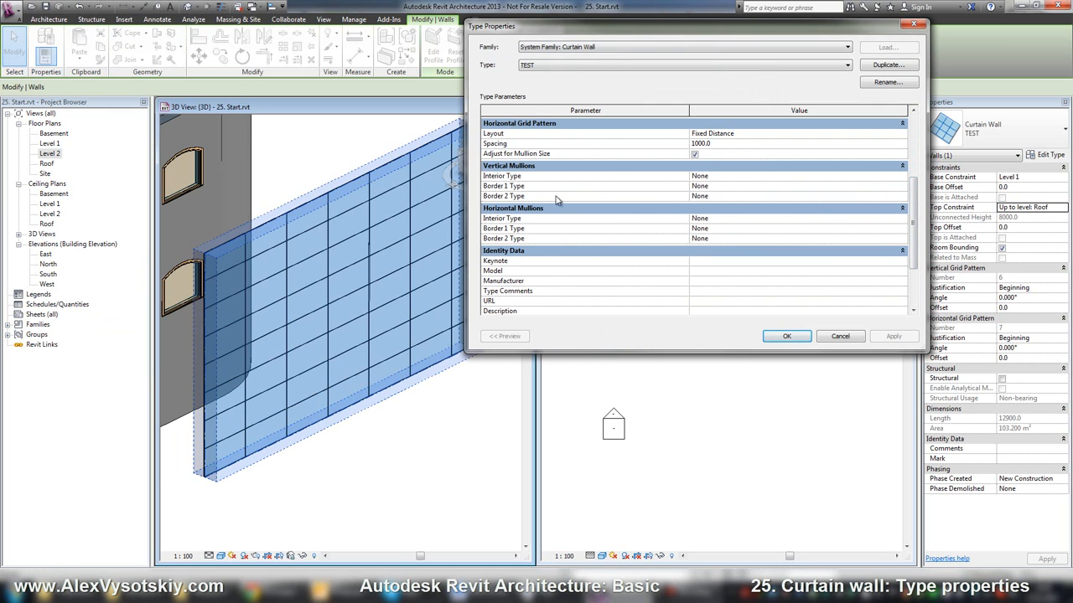
pyautogui.moveTo(558, 201)
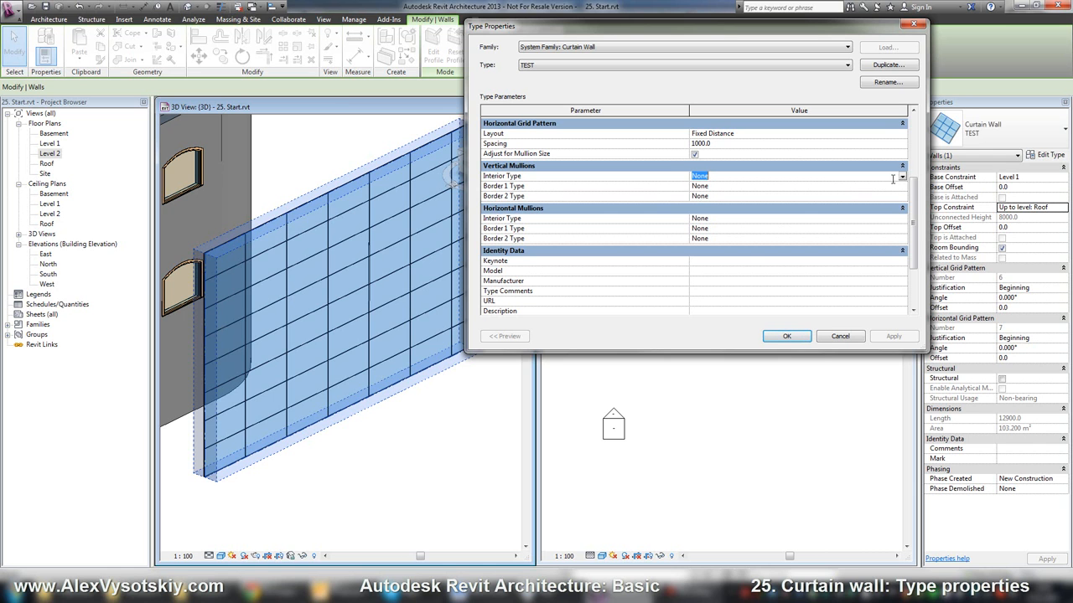
pyautogui.click(901, 186)
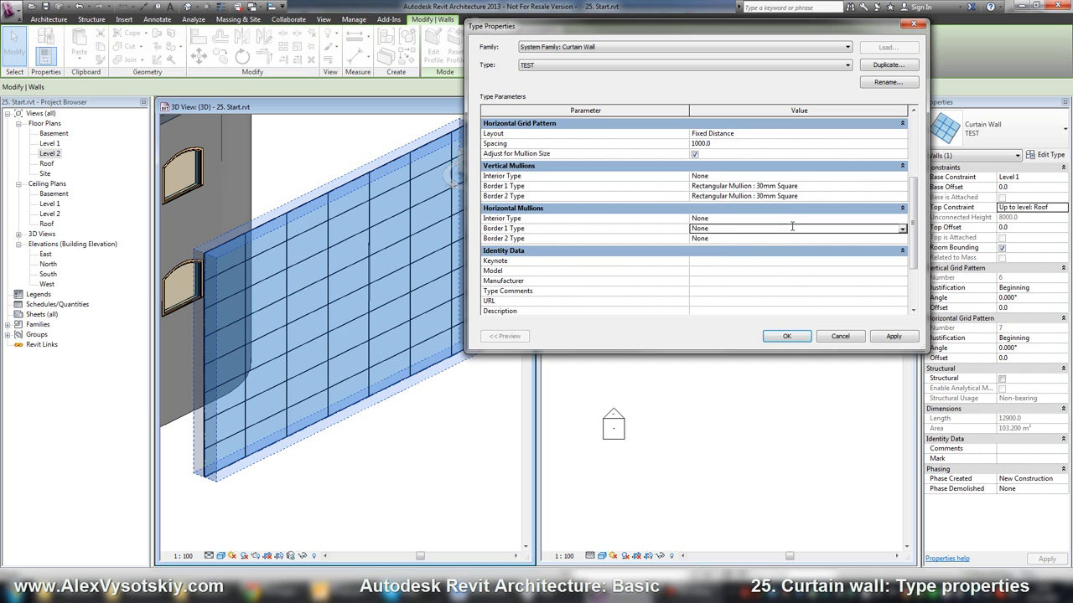
pyautogui.click(900, 228)
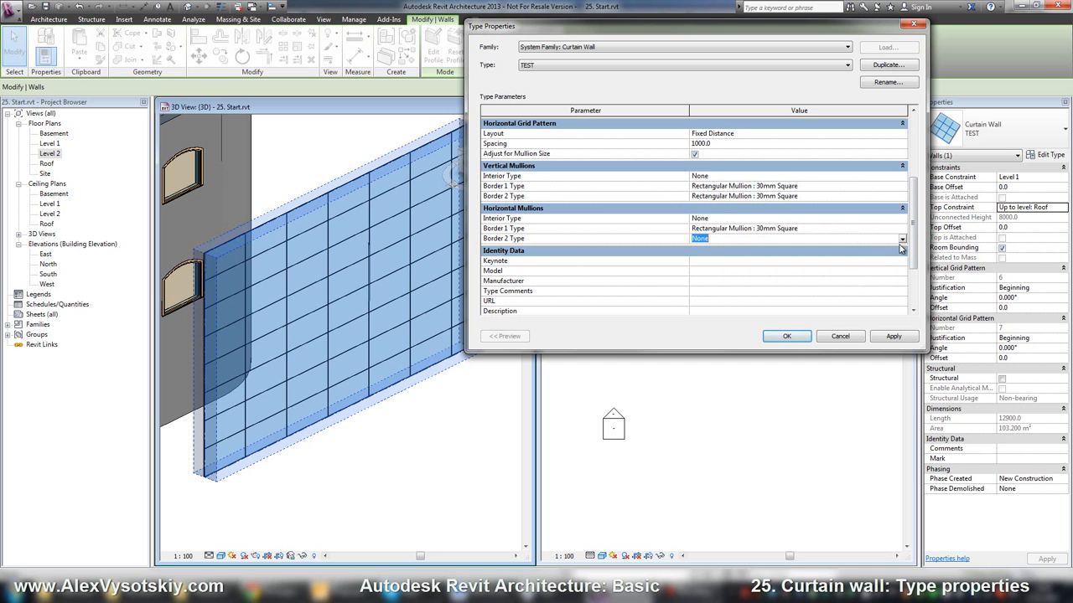
pyautogui.click(796, 238)
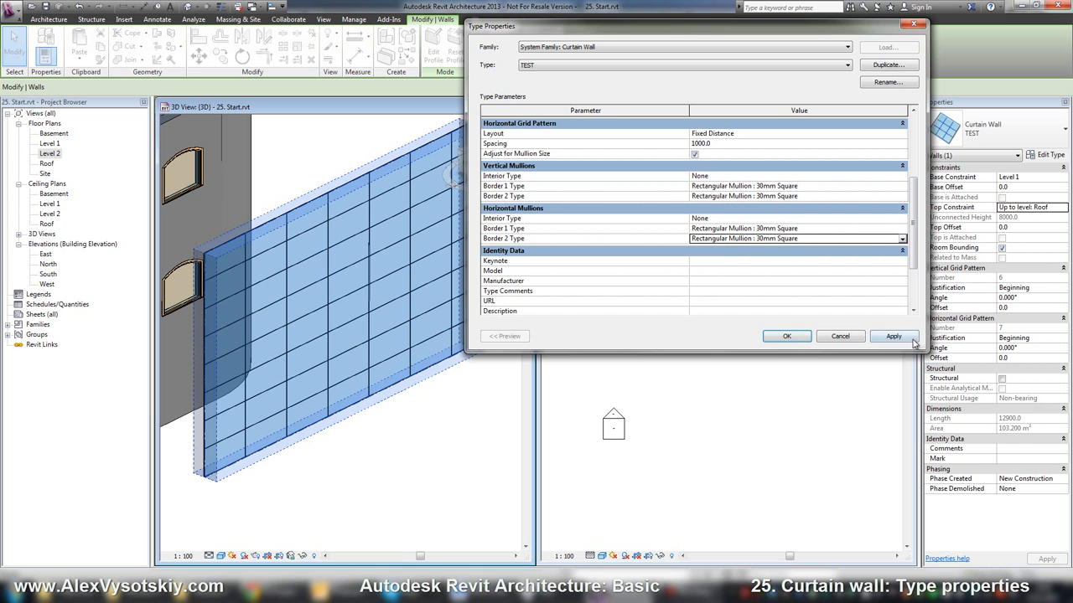
pyautogui.click(892, 336)
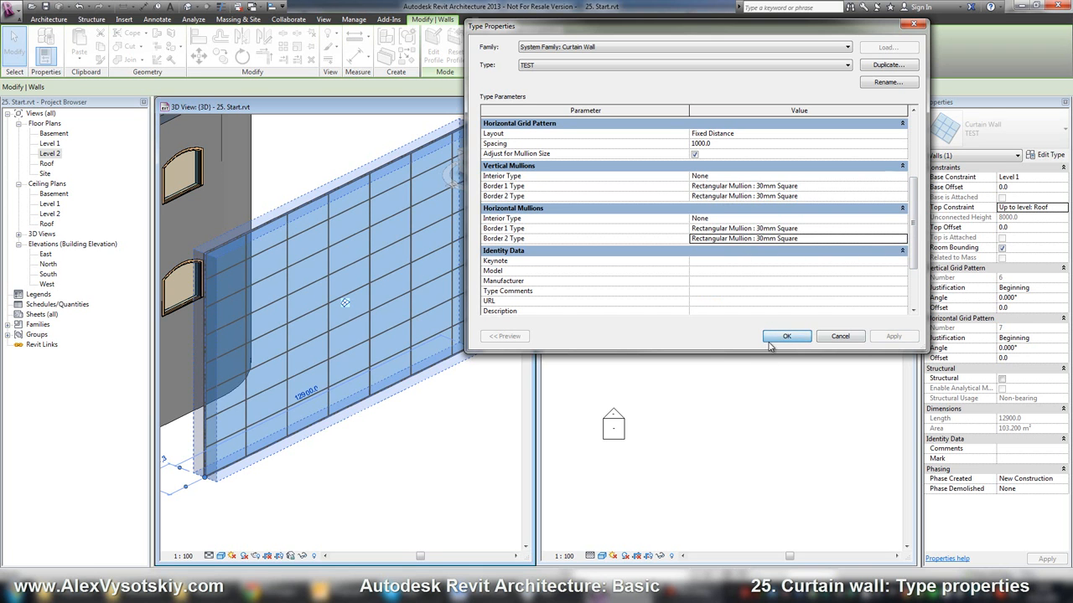
pyautogui.click(786, 336)
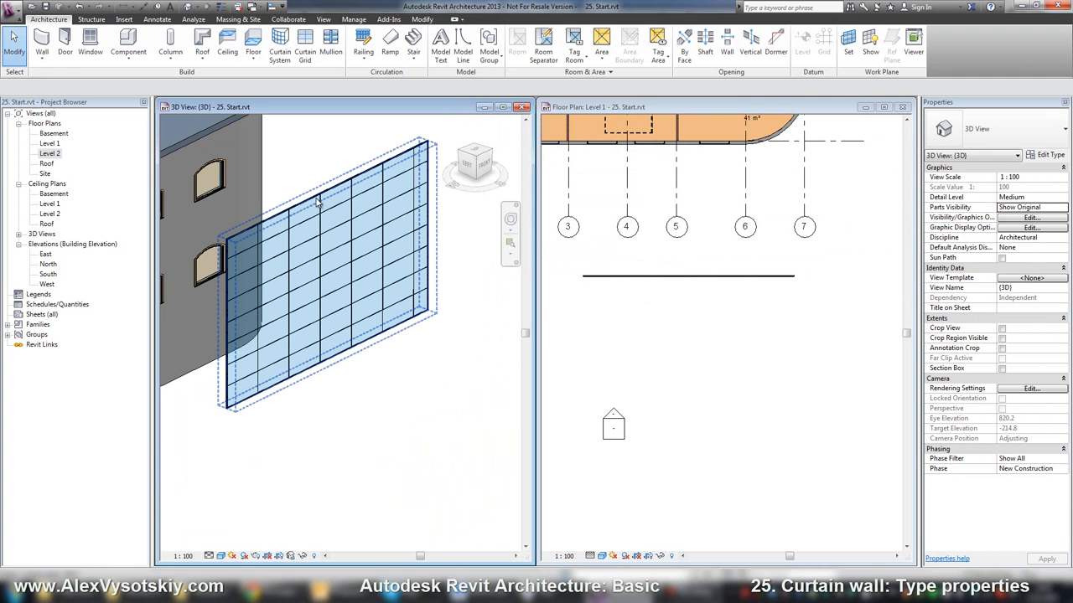
# Step: Set vertical and horizontal interior mullions to Circular Mullion : 25mm radius
pyautogui.click(319, 276)
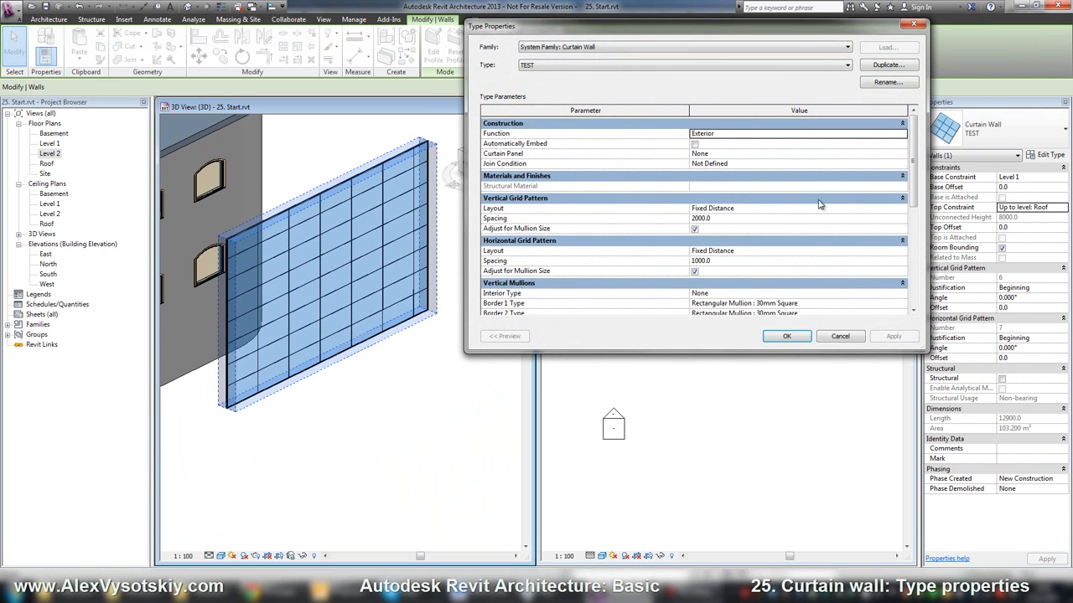
pyautogui.scroll(-3)
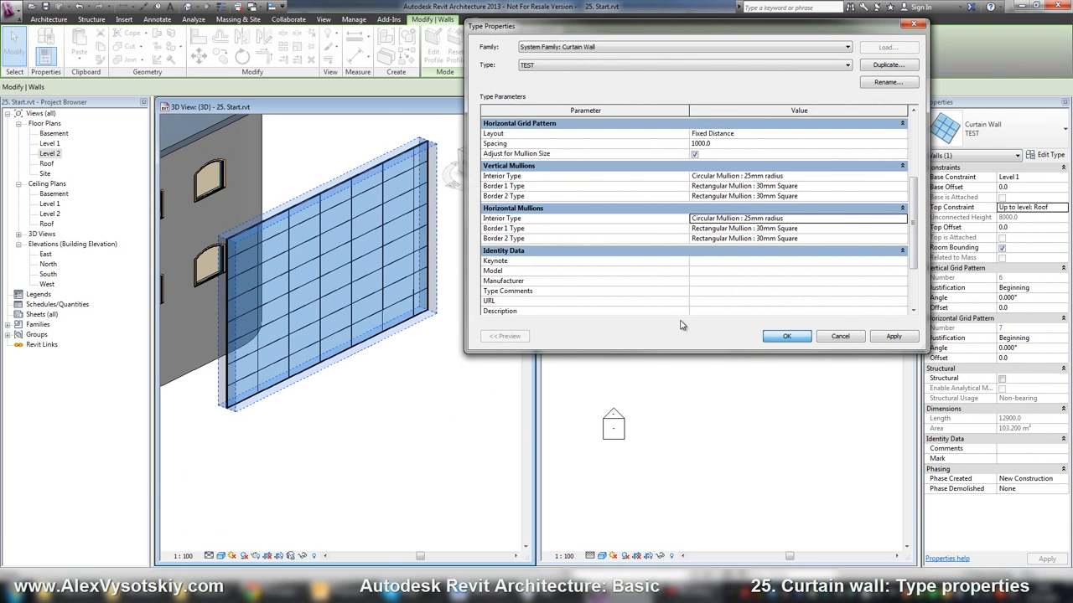
pyautogui.click(785, 336)
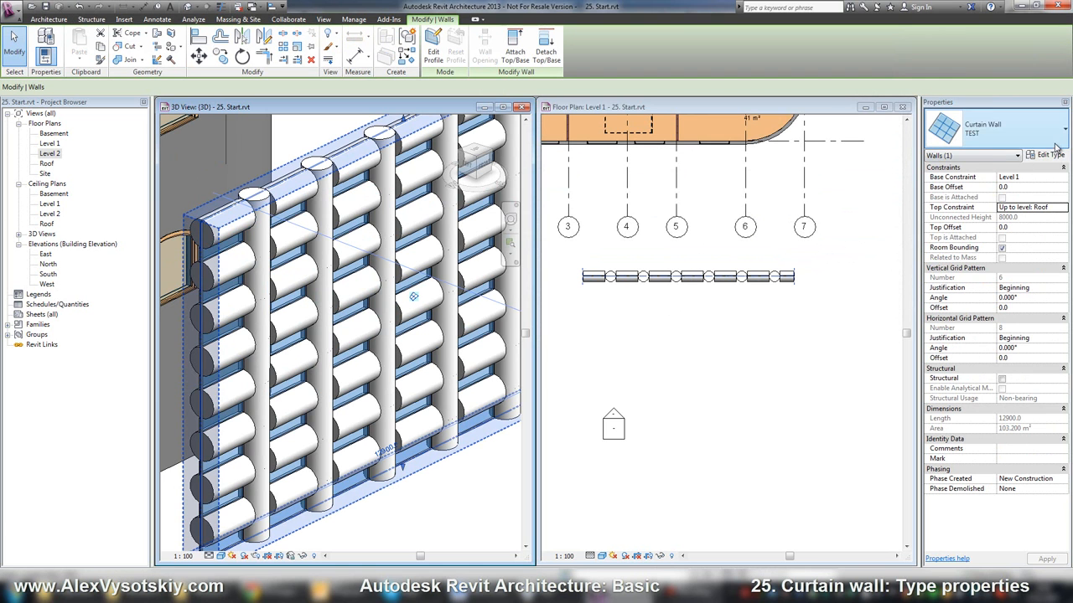
# Step: Uncheck Adjust for Mullion Size for both vertical and horizontal grid patterns
pyautogui.click(1064, 128)
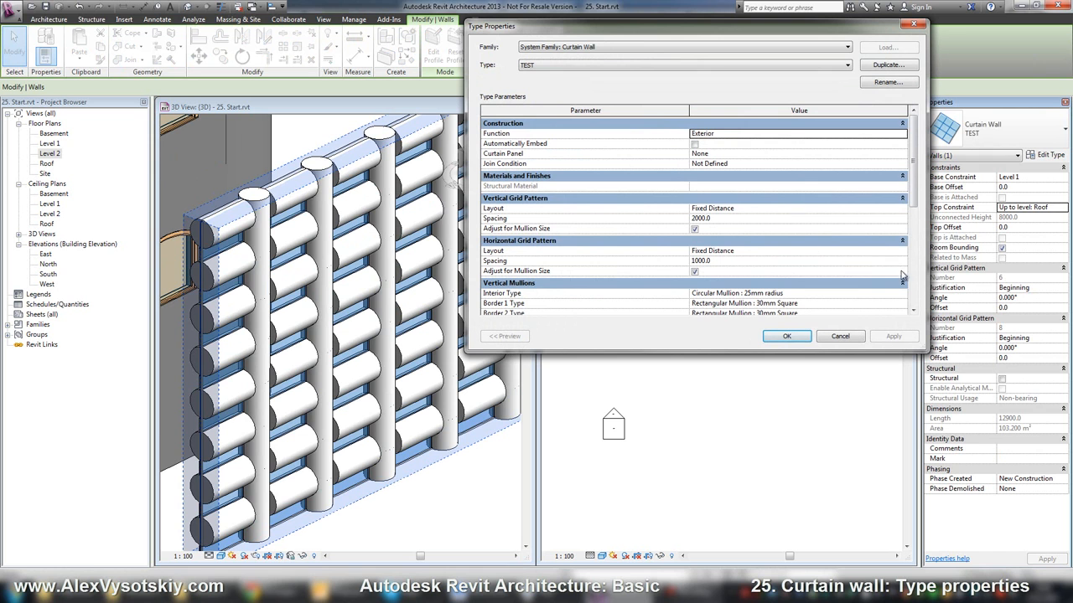
pyautogui.scroll(-3)
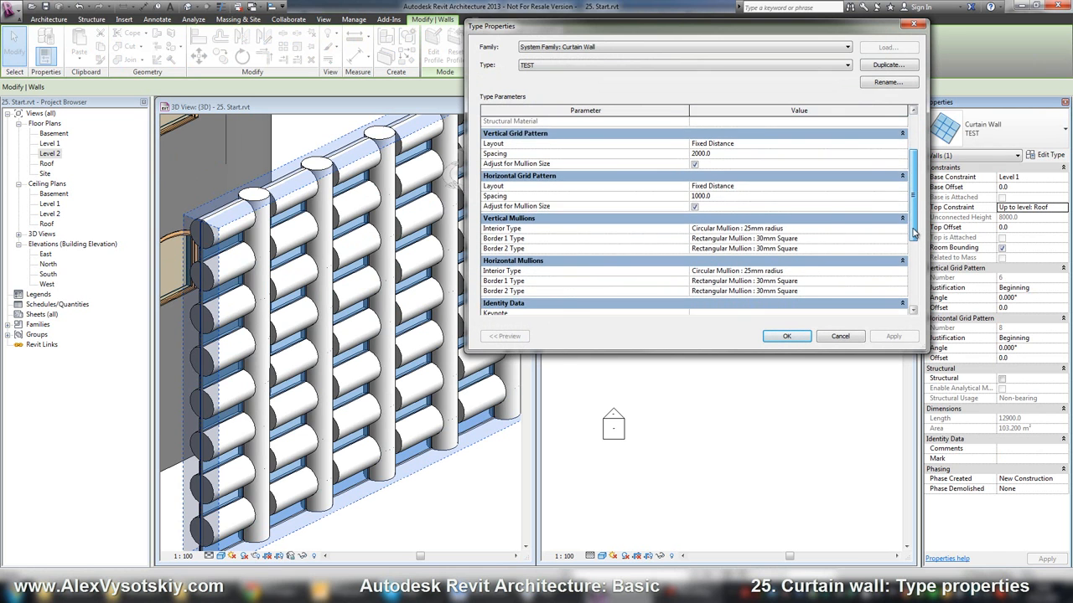
pyautogui.scroll(-3)
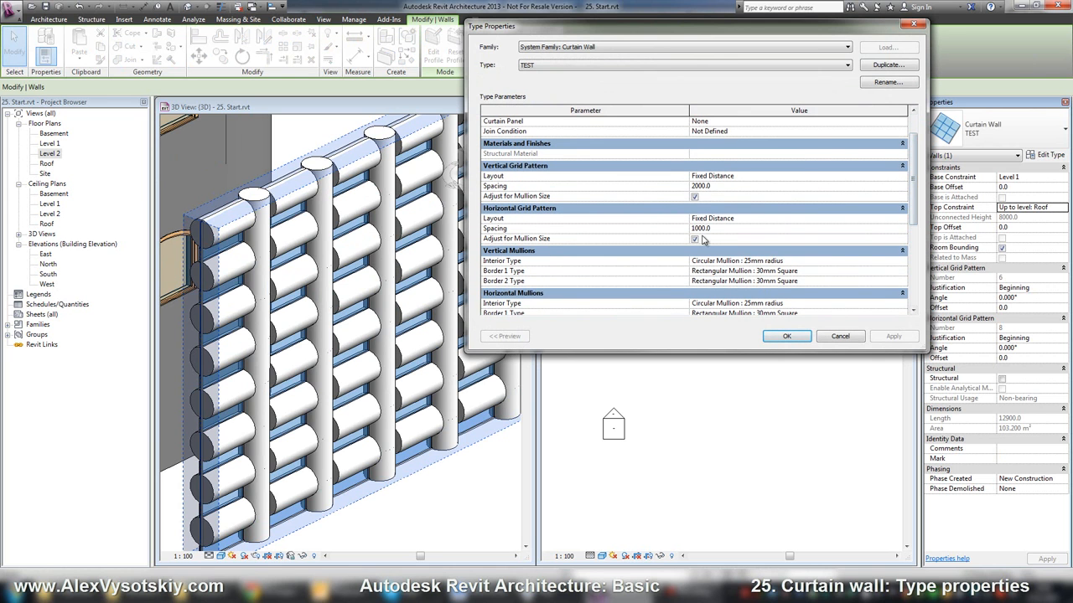
pyautogui.click(695, 196)
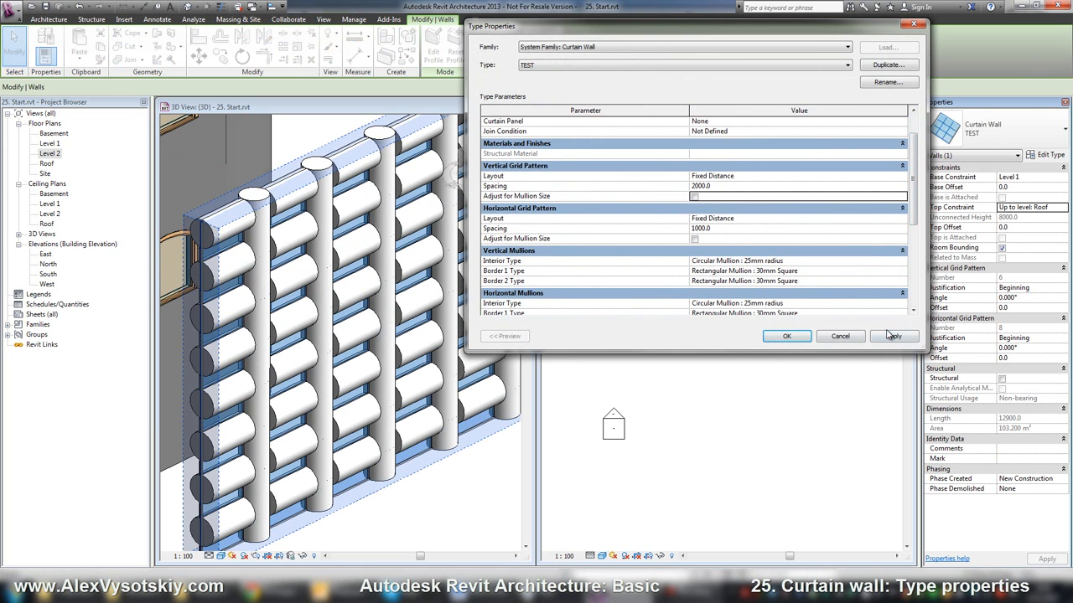
# Step: Change vertical interior mullions to Circular Mullion : 50mm radius and apply to preview
pyautogui.click(893, 336)
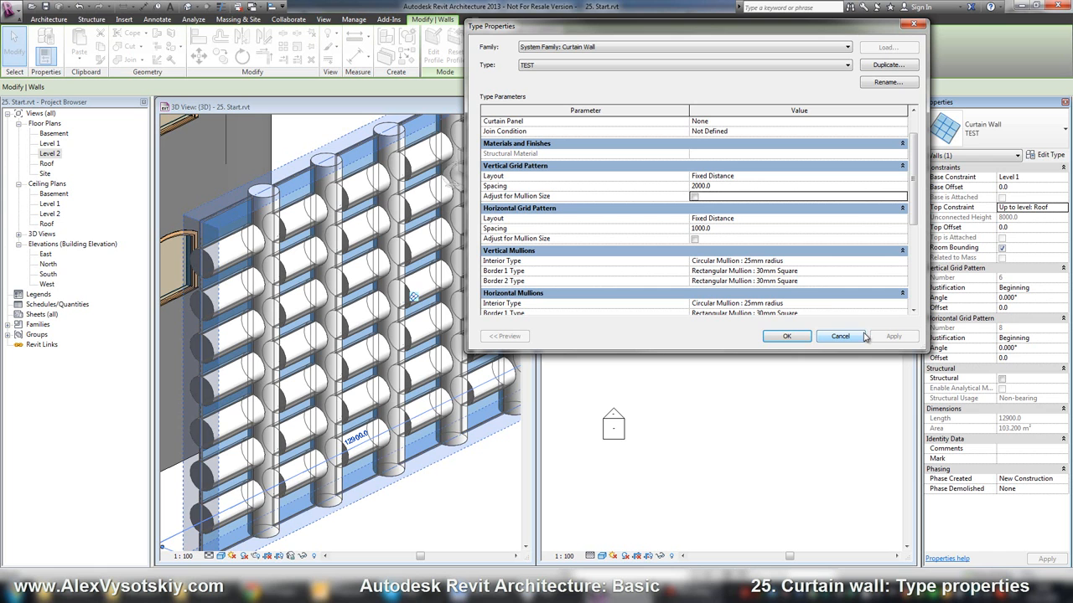
pyautogui.scroll(-3)
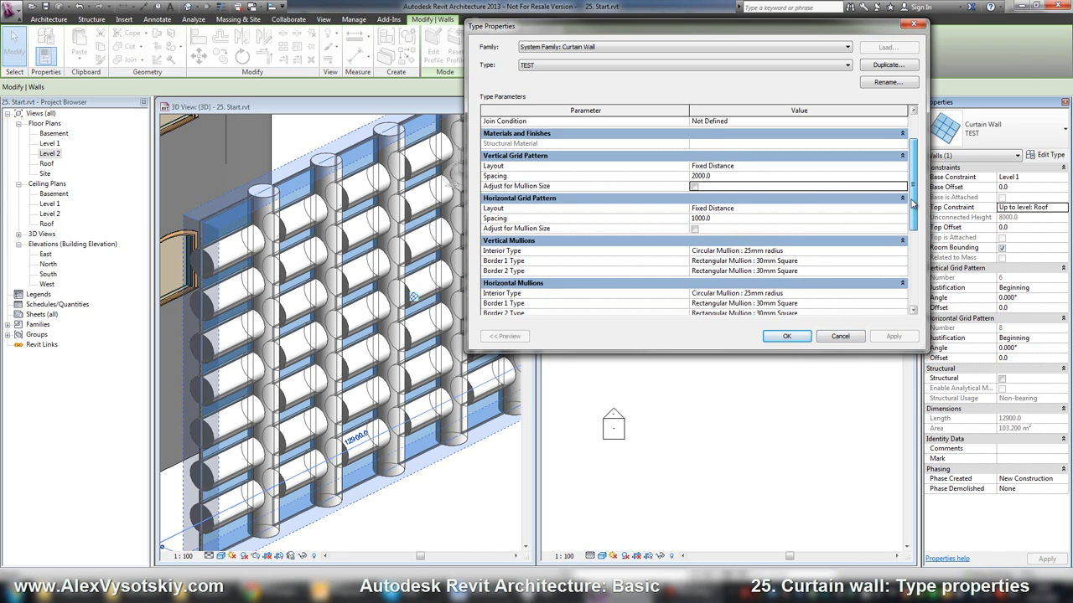
pyautogui.scroll(-3)
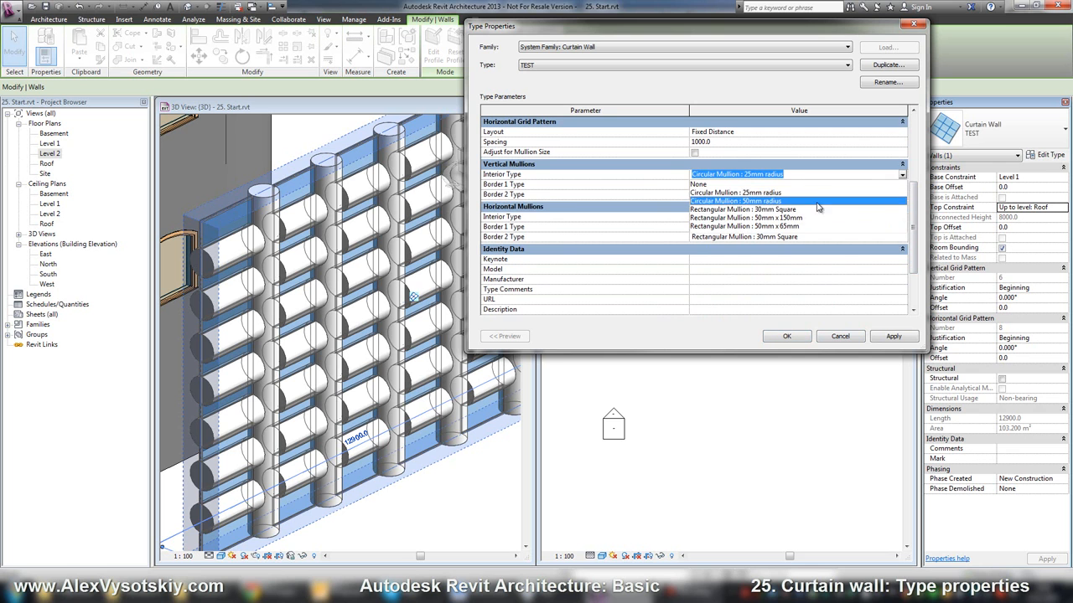
pyautogui.click(893, 336)
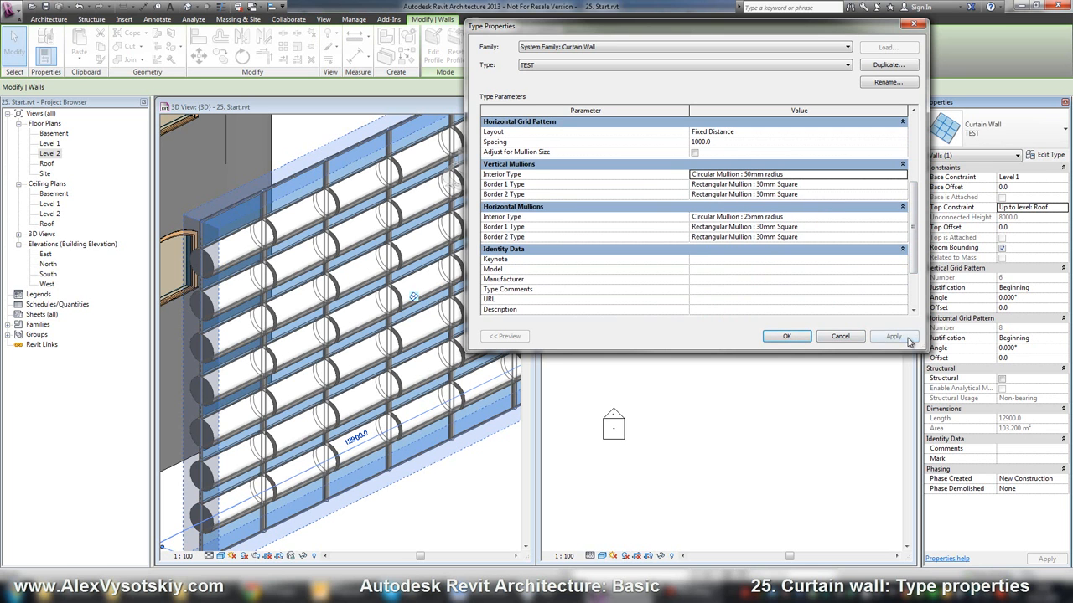
pyautogui.click(901, 216)
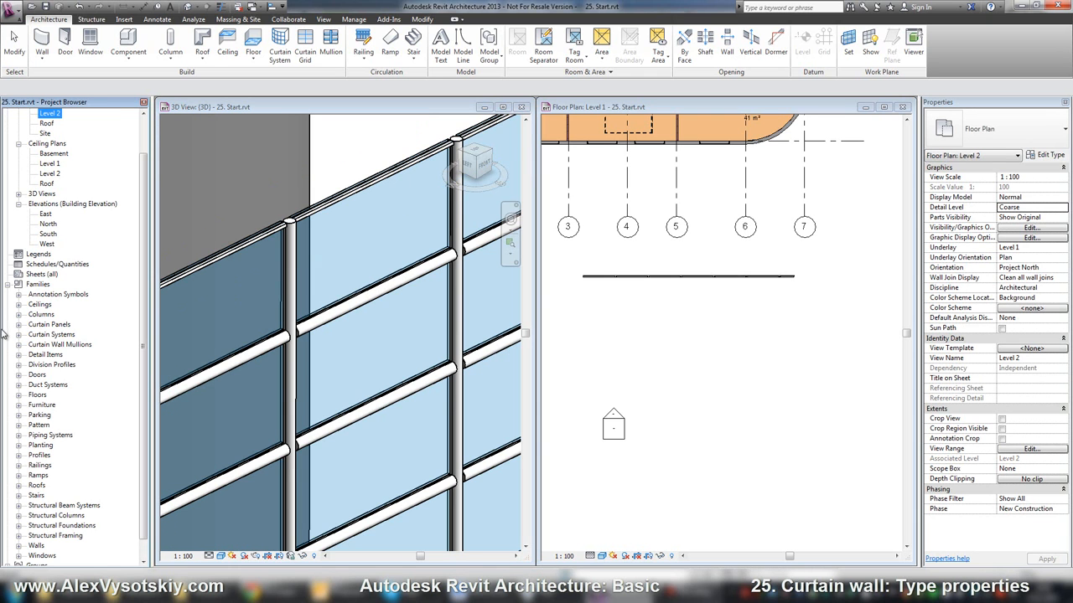
pyautogui.moveTo(20, 351)
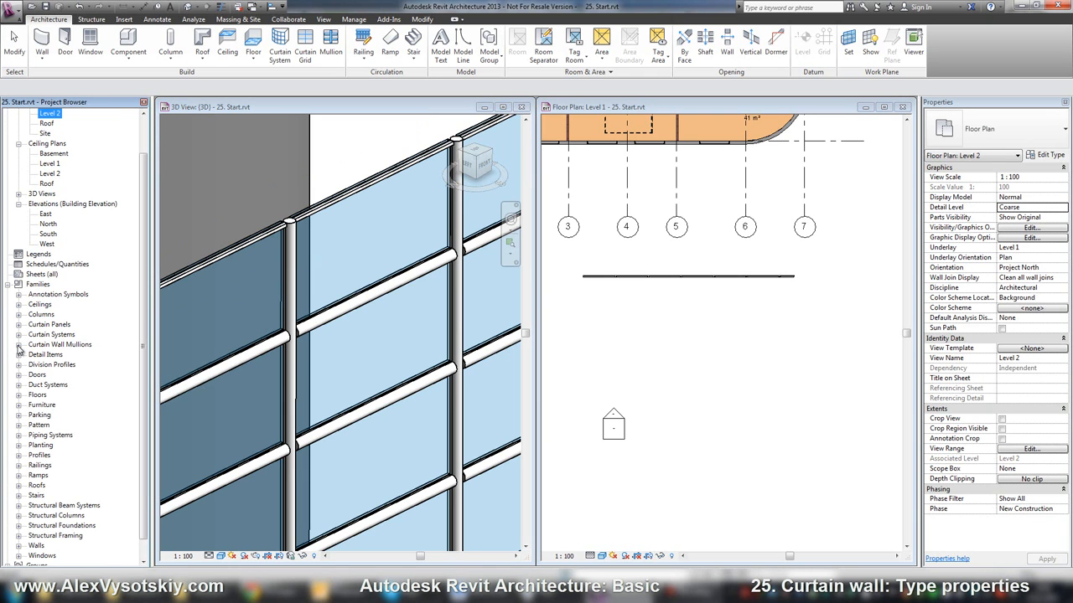
# Step: Open Circular Mullion 25mm radius type properties from Project Browser and confirm radius 25
pyautogui.click(19, 344)
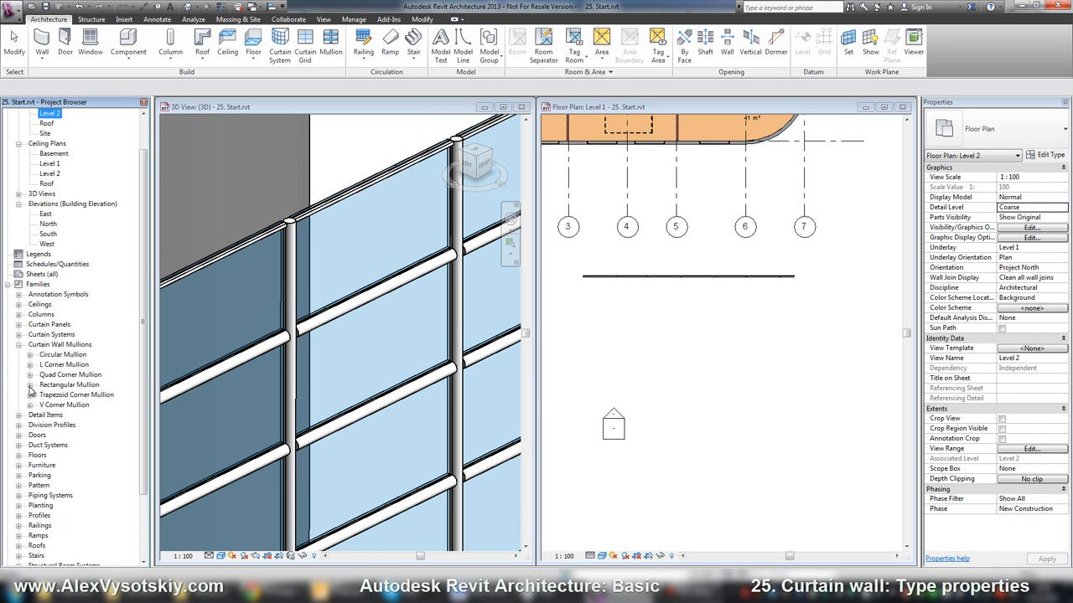
pyautogui.moveTo(32, 358)
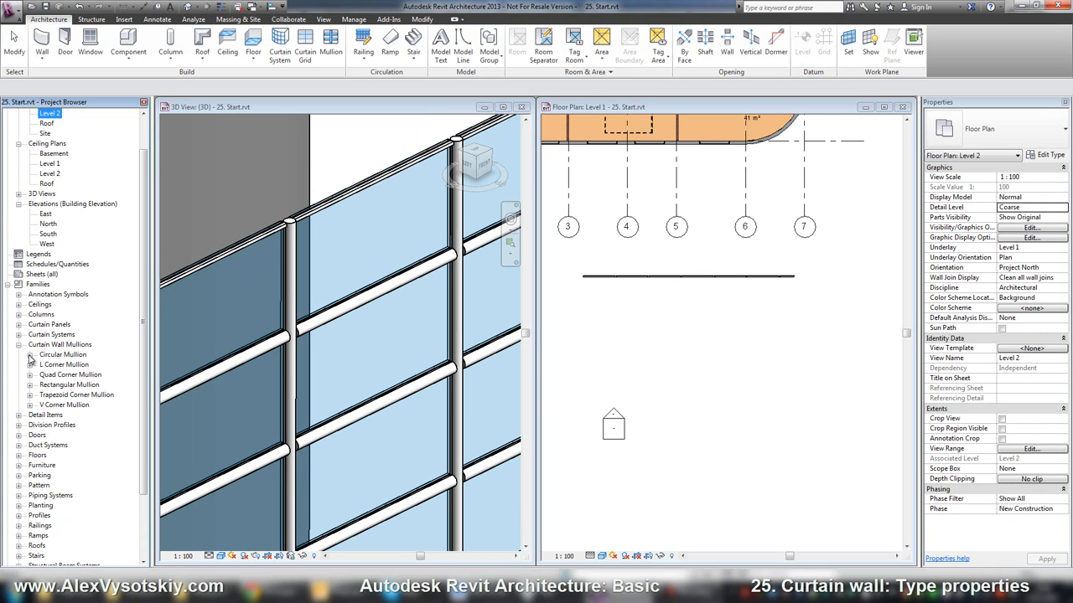
pyautogui.rightClick(63, 365)
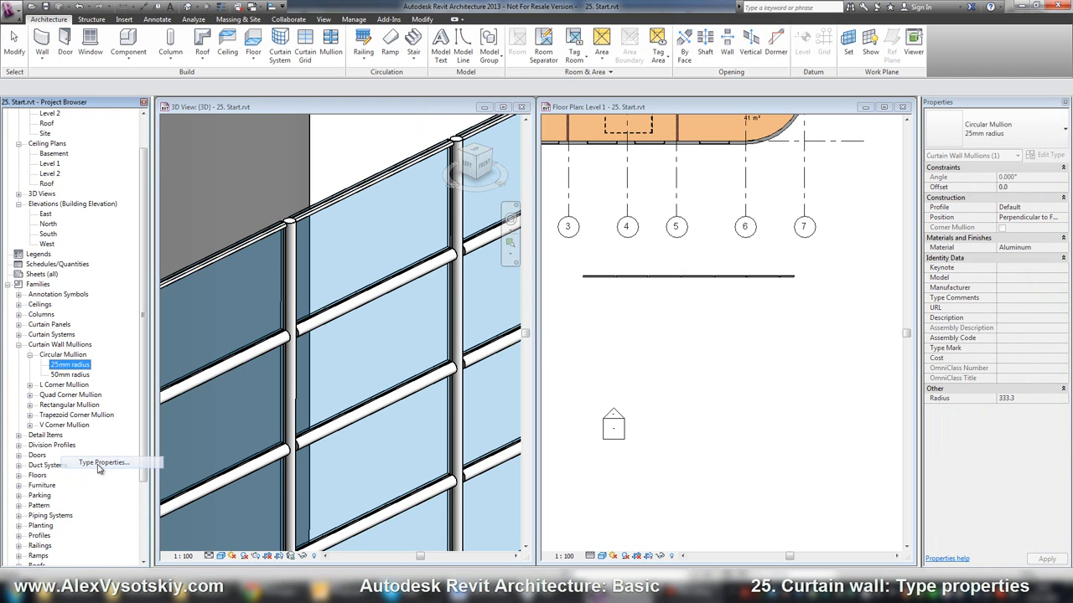
pyautogui.click(103, 463)
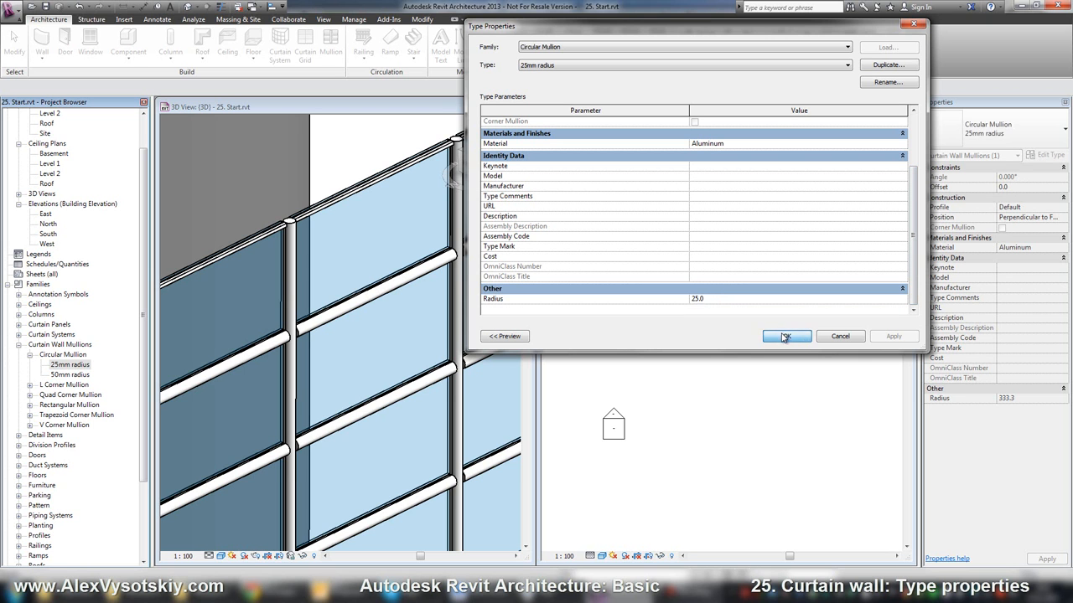
pyautogui.click(785, 336)
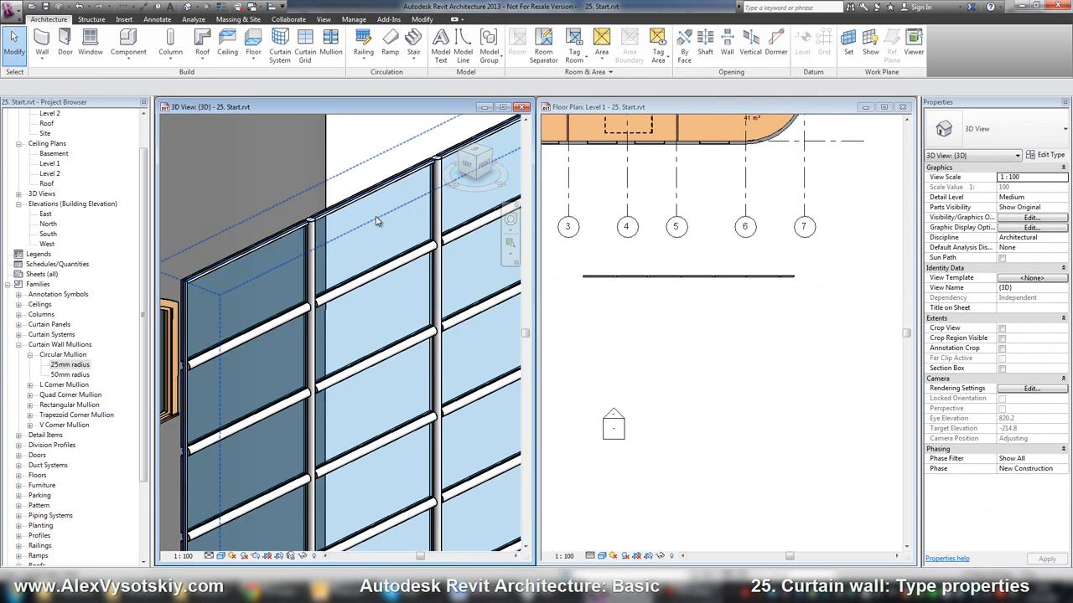
# Step: Set both TEST interior mullion types back to Circular Mullion : 25mm radius
pyautogui.click(377, 223)
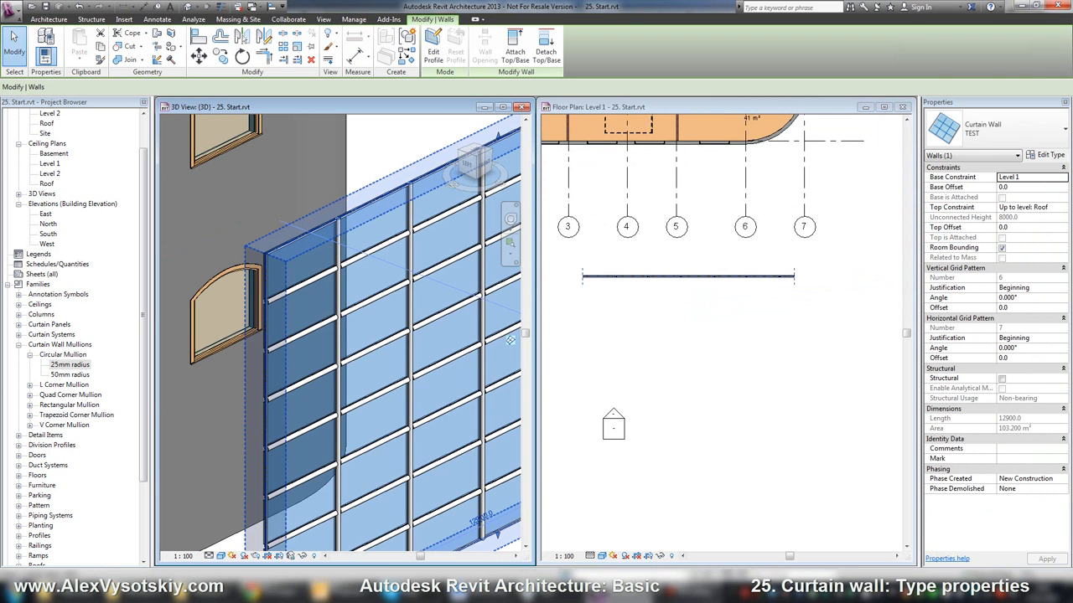
pyautogui.click(1046, 155)
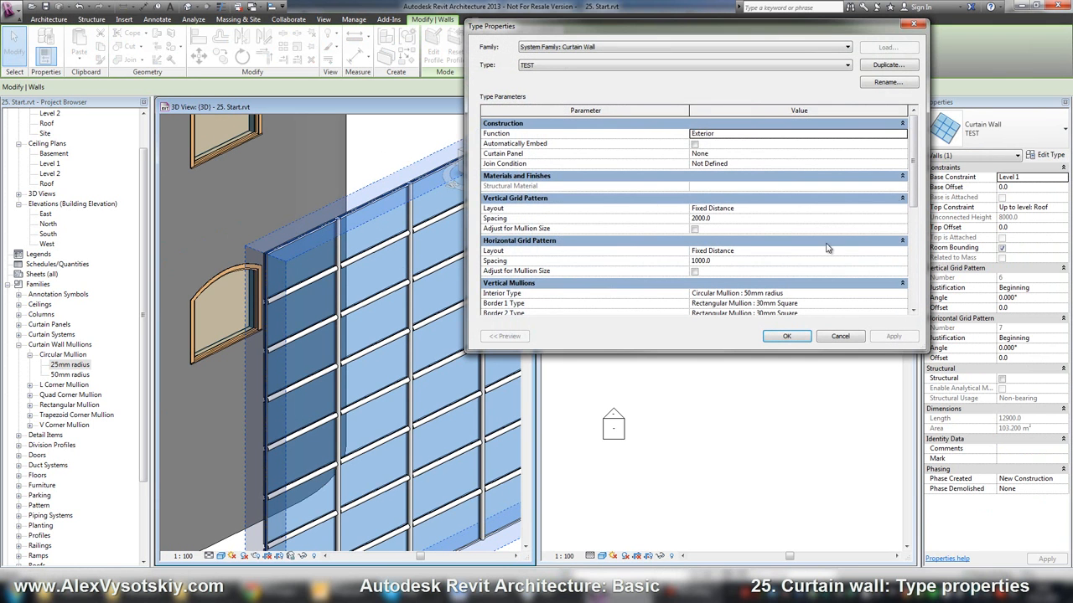
pyautogui.scroll(-3)
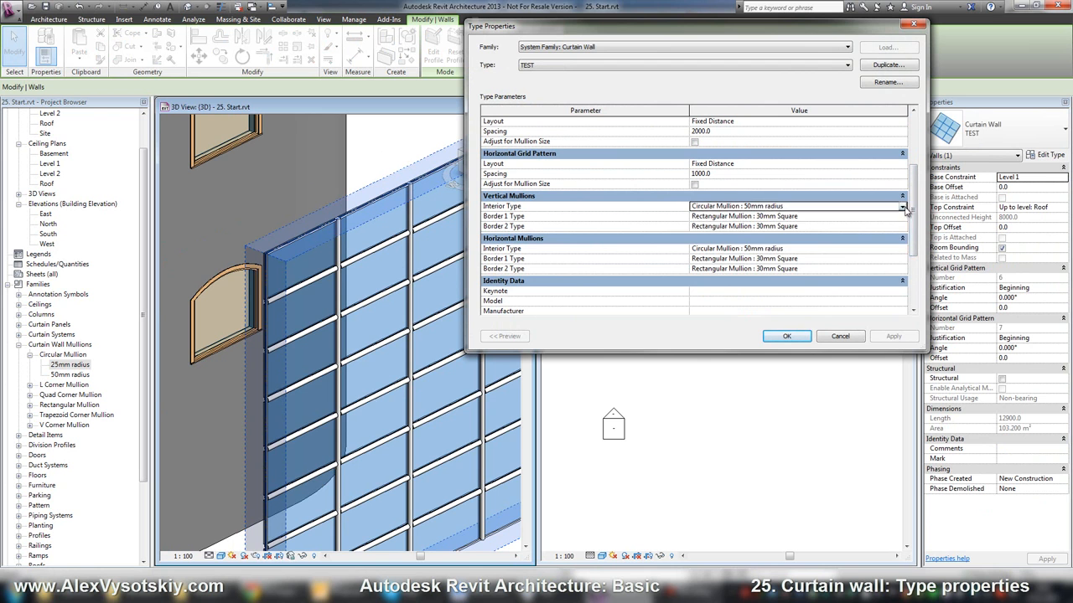
pyautogui.click(901, 248)
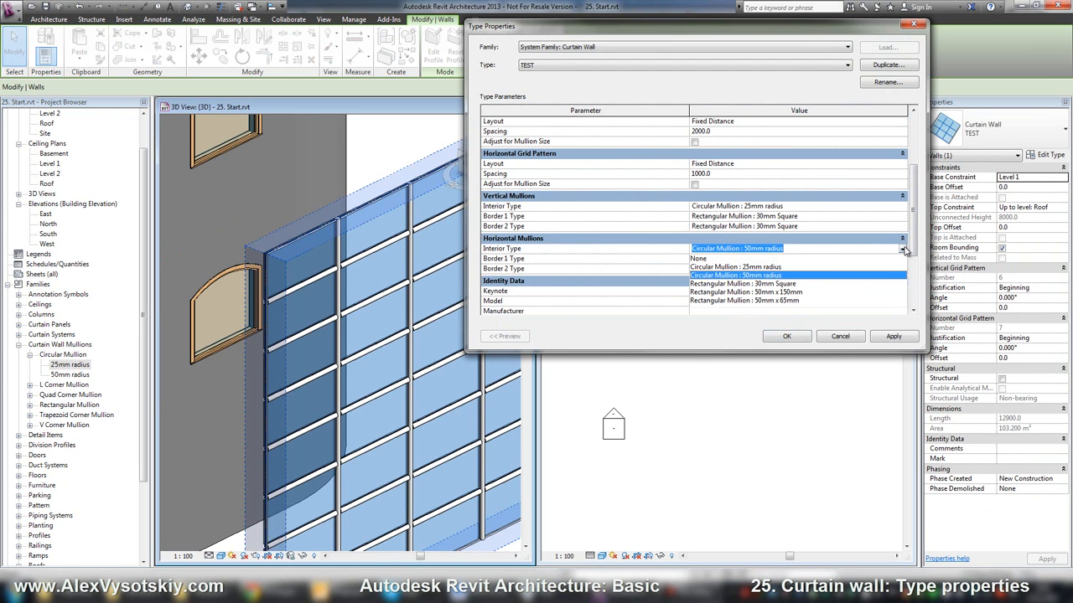
pyautogui.click(736, 267)
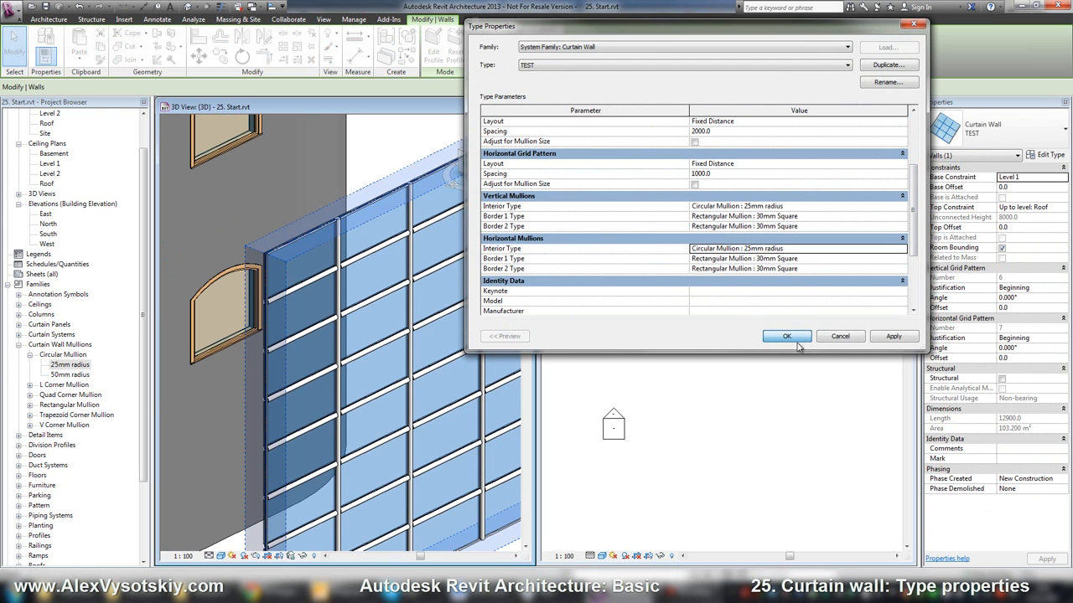
pyautogui.click(786, 337)
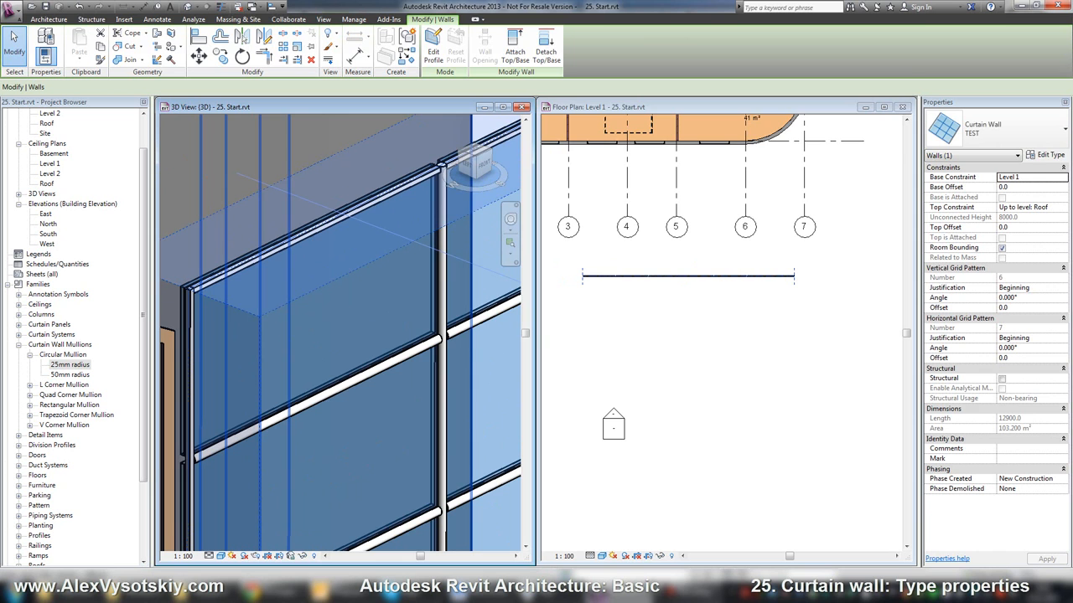
pyautogui.click(1049, 154)
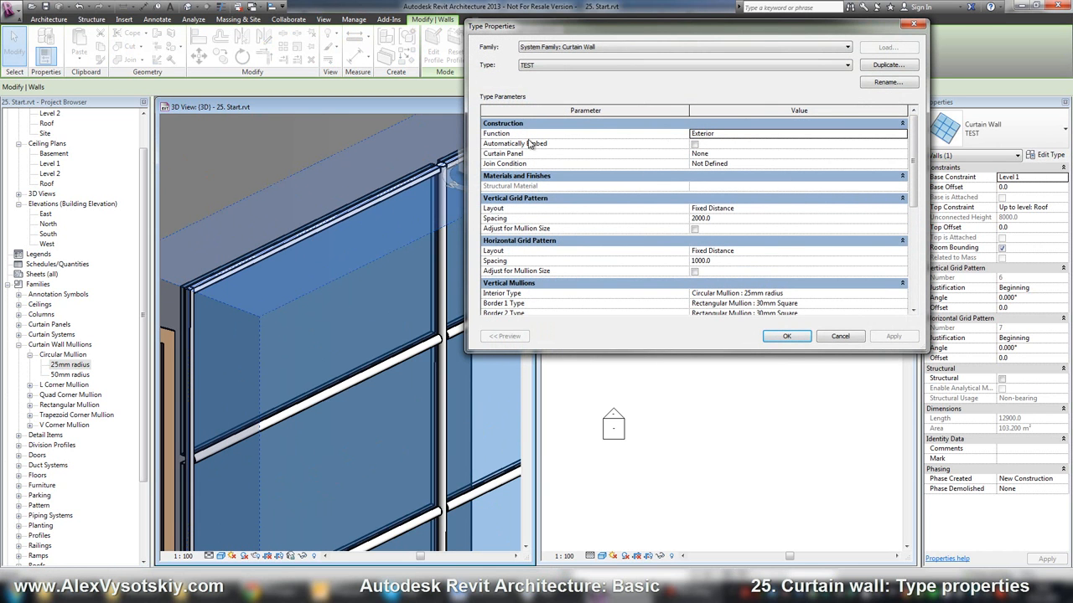
pyautogui.moveTo(477, 284)
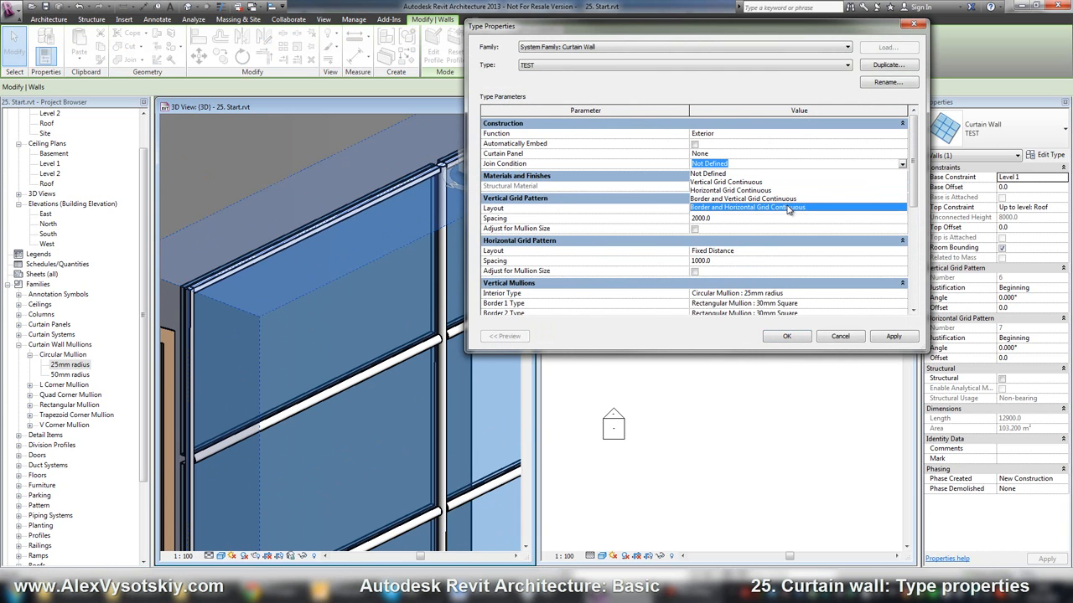
pyautogui.moveTo(796, 209)
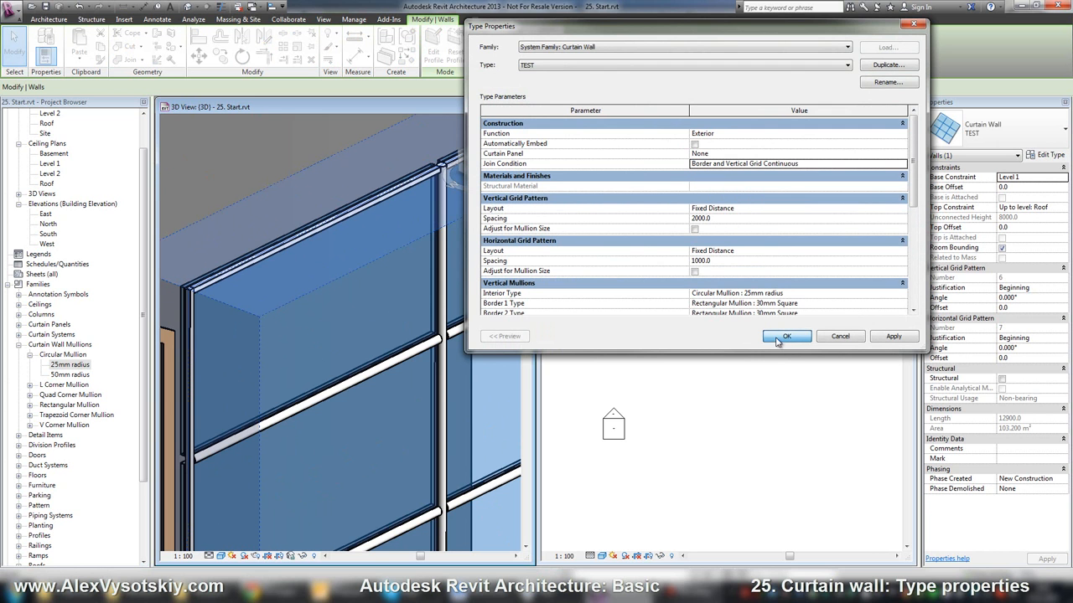
# Step: Confirm the Border and Vertical Grid Continuous join condition for the TEST type
pyautogui.click(785, 336)
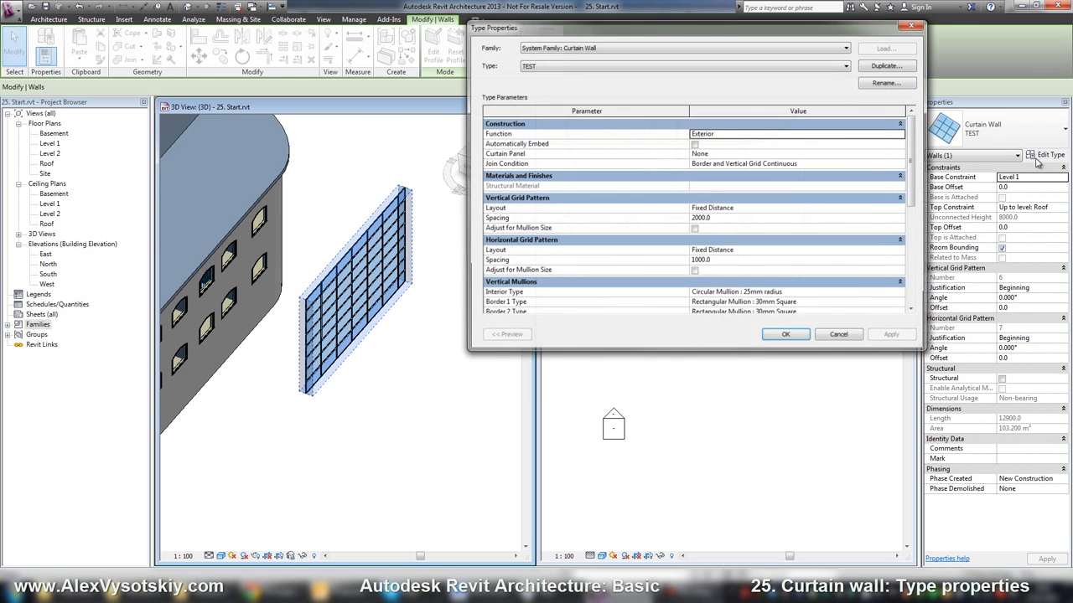
# Step: Set Vertical Mullions Interior Type to None and accept the non-type-driven mullions warning
pyautogui.scroll(-3)
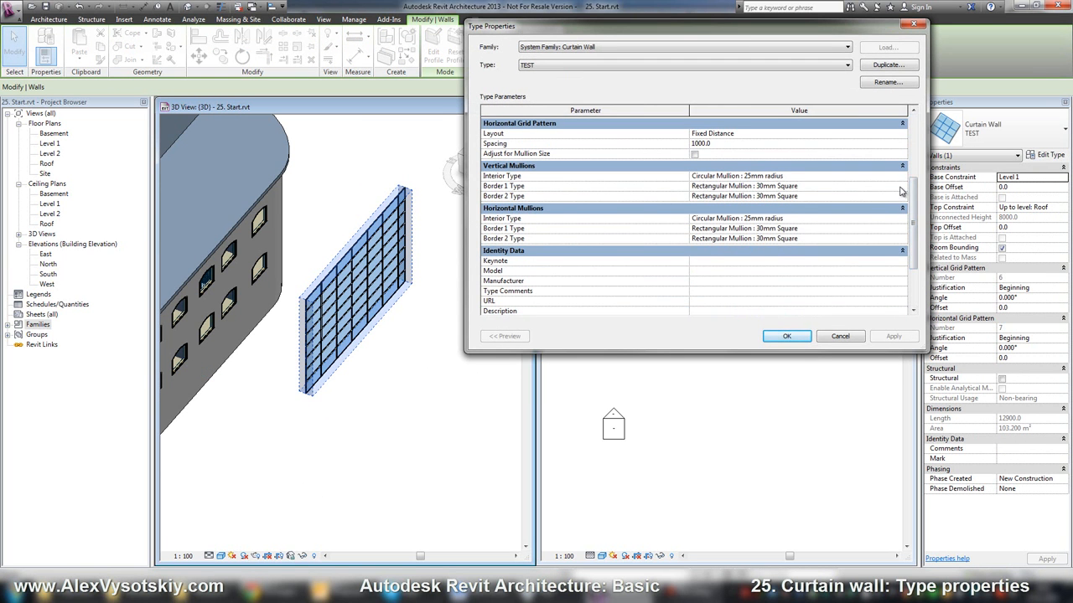
pyautogui.click(796, 186)
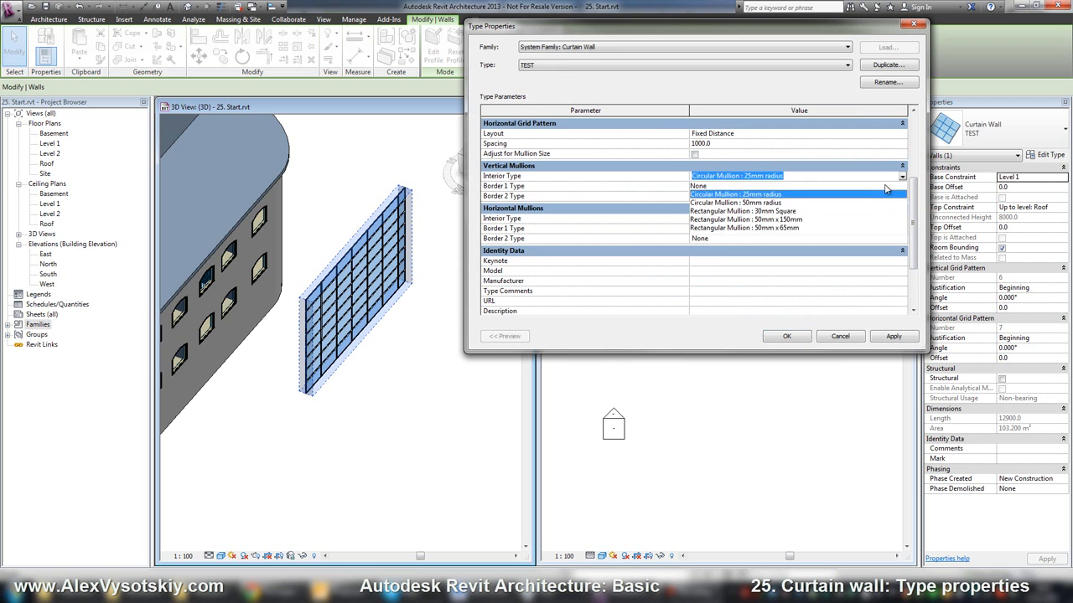
pyautogui.click(698, 185)
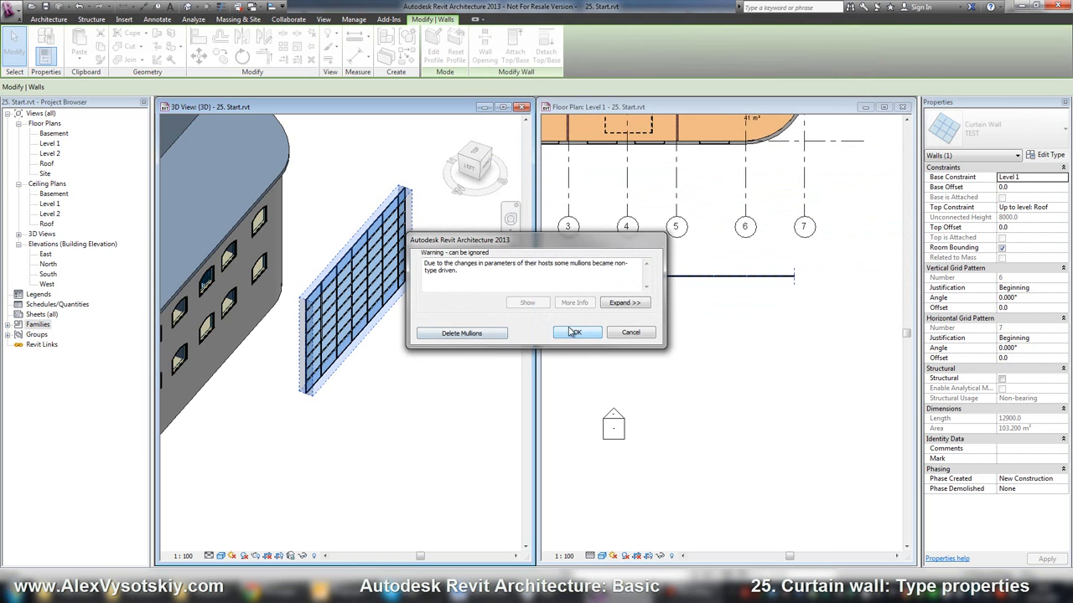
pyautogui.click(576, 332)
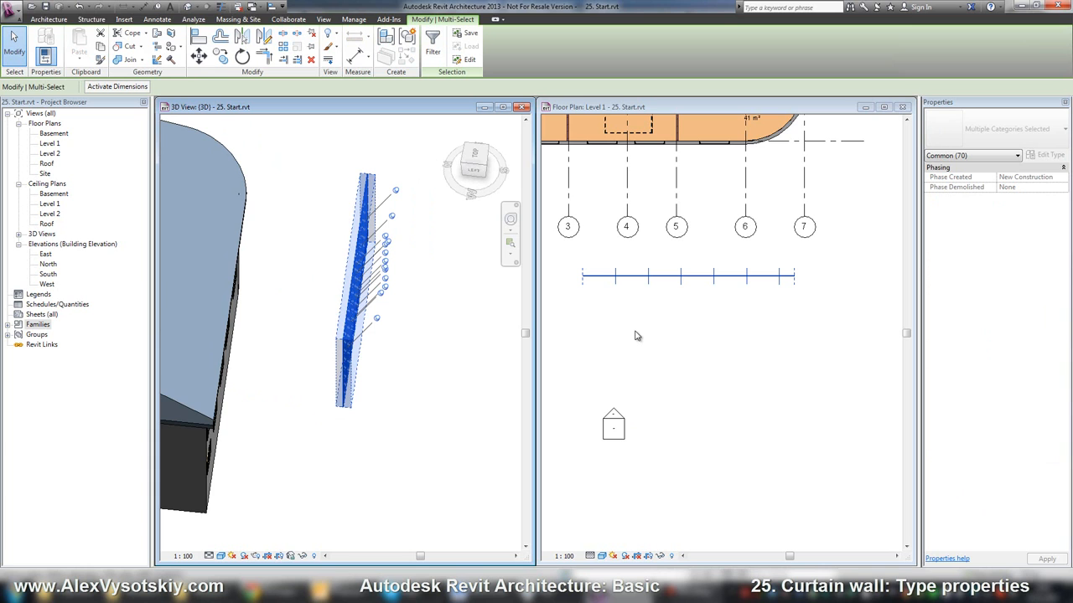
pyautogui.moveTo(634, 331)
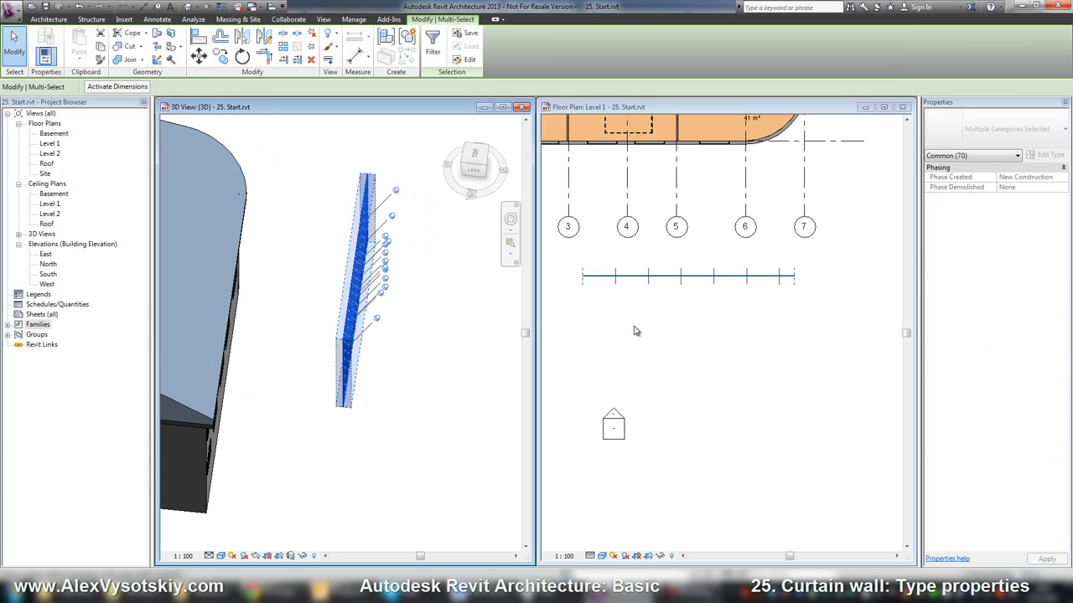
pyautogui.moveTo(459, 325)
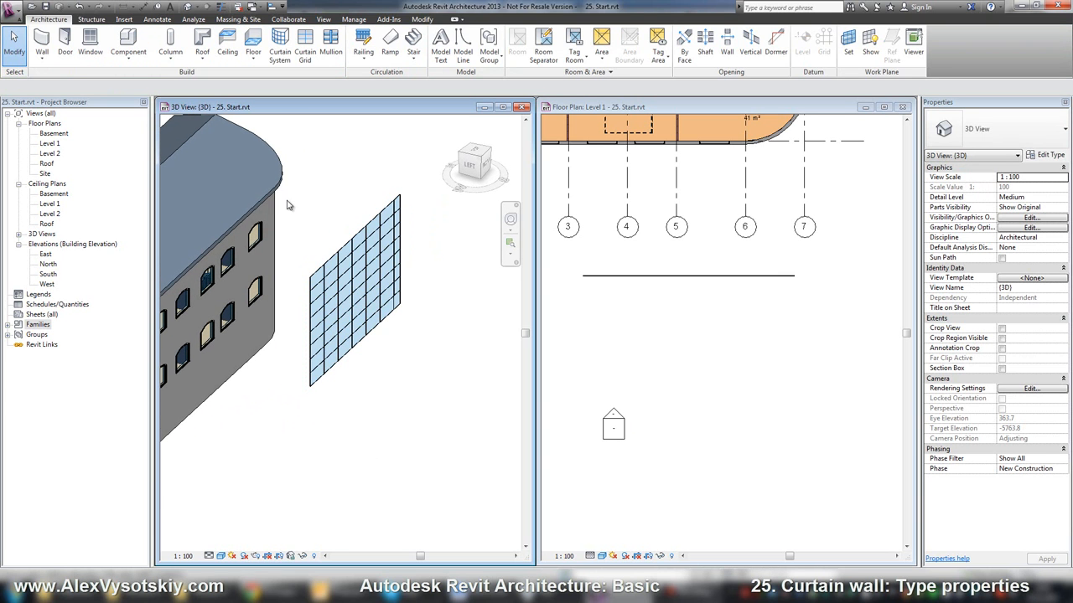
# Step: Orbit the 3D view to inspect the mullion-free curtain wall
pyautogui.moveTo(289, 205); pyautogui.dragTo(375, 404)
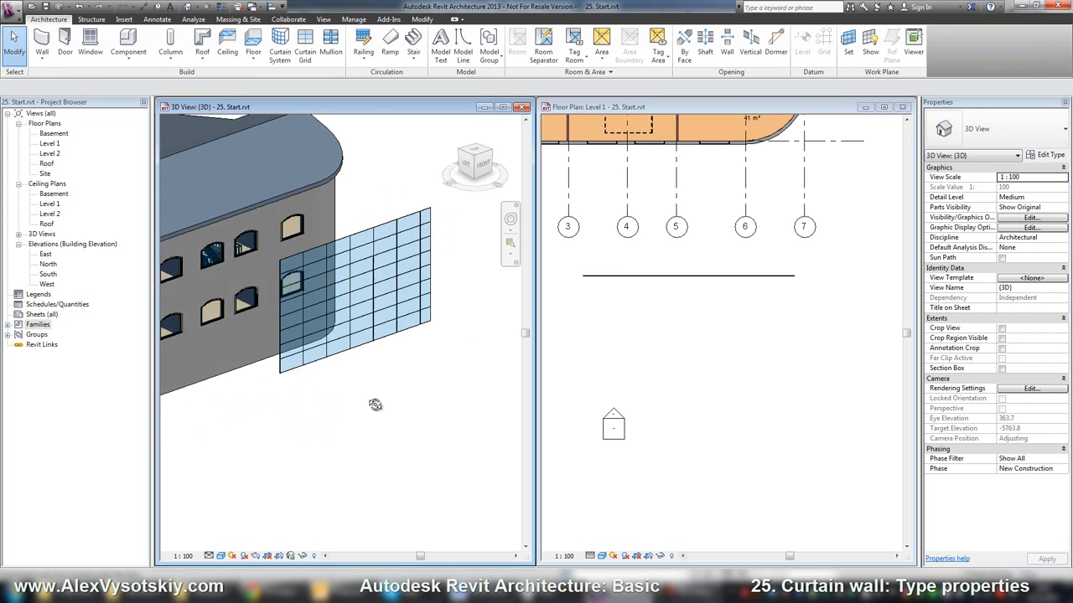